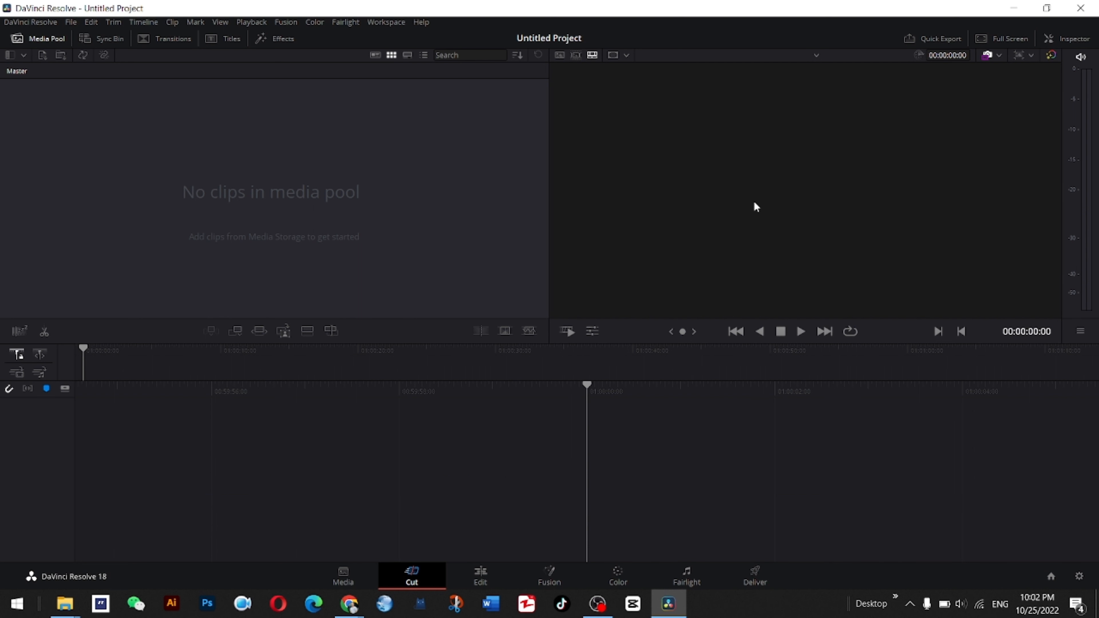
pyautogui.moveTo(504, 207)
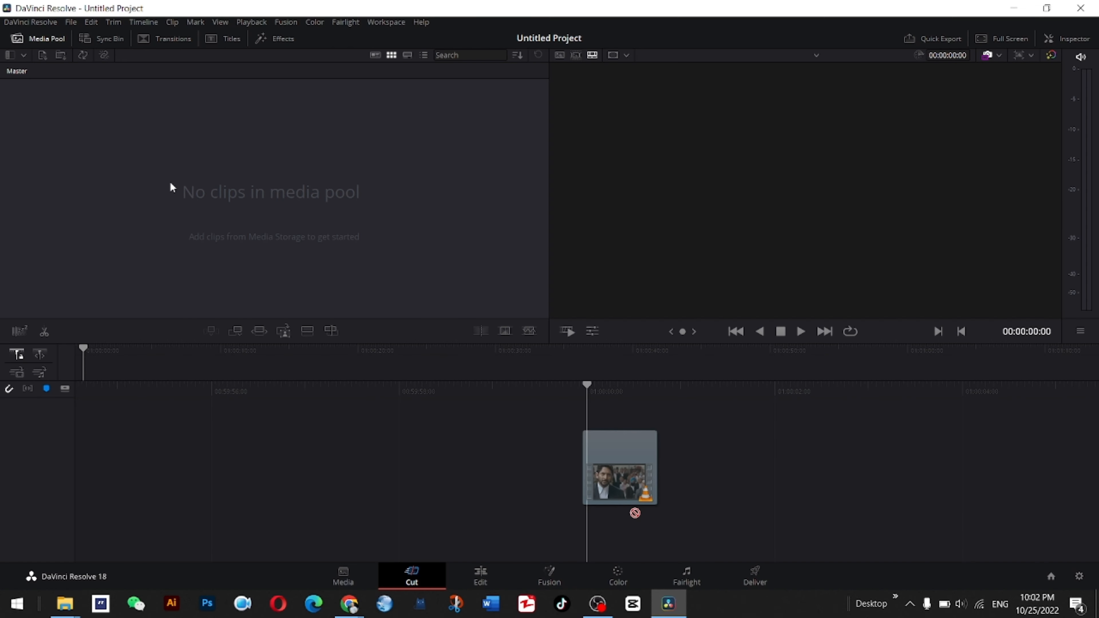
# Step: Place the memes video on the timeline and move to the Deliver page for rendering
pyautogui.moveTo(620, 467); pyautogui.dragTo(134, 112)
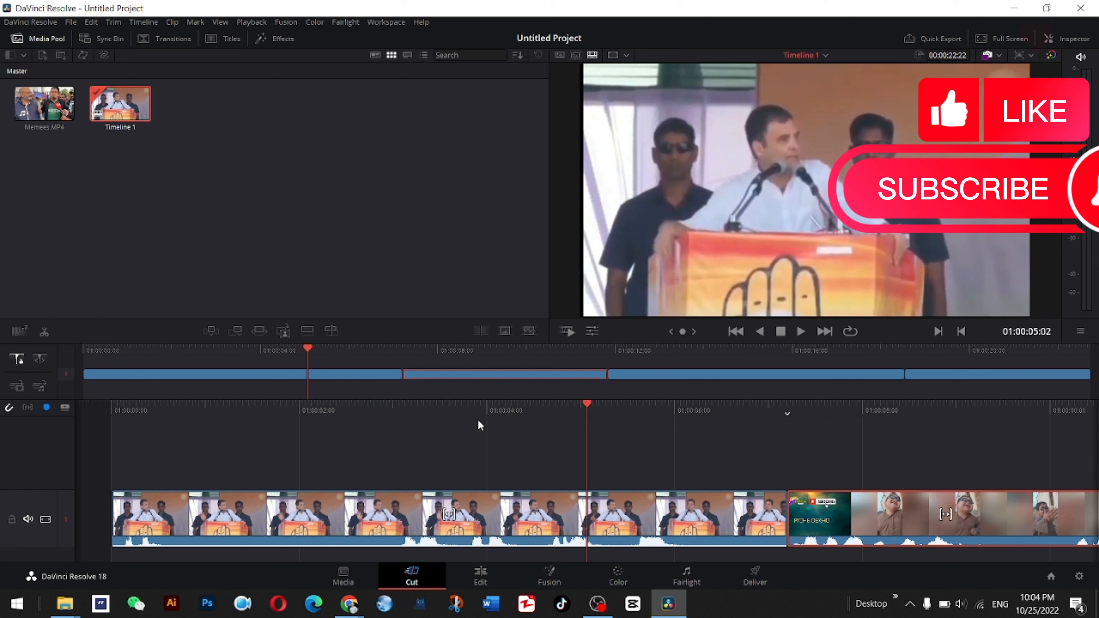
pyautogui.moveTo(482, 418)
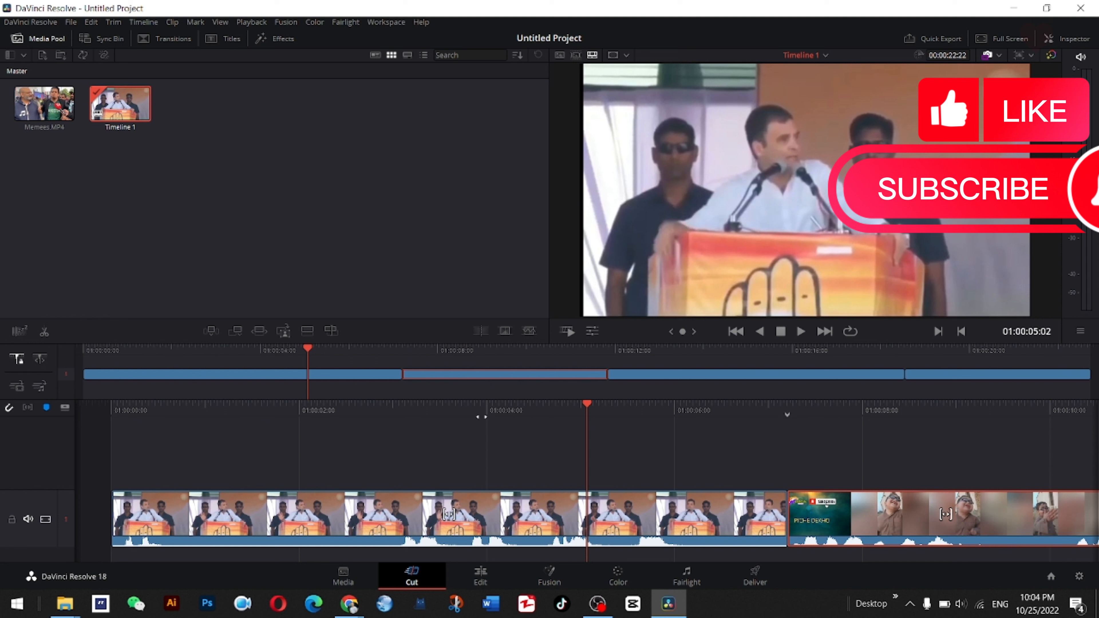
pyautogui.moveTo(639, 427)
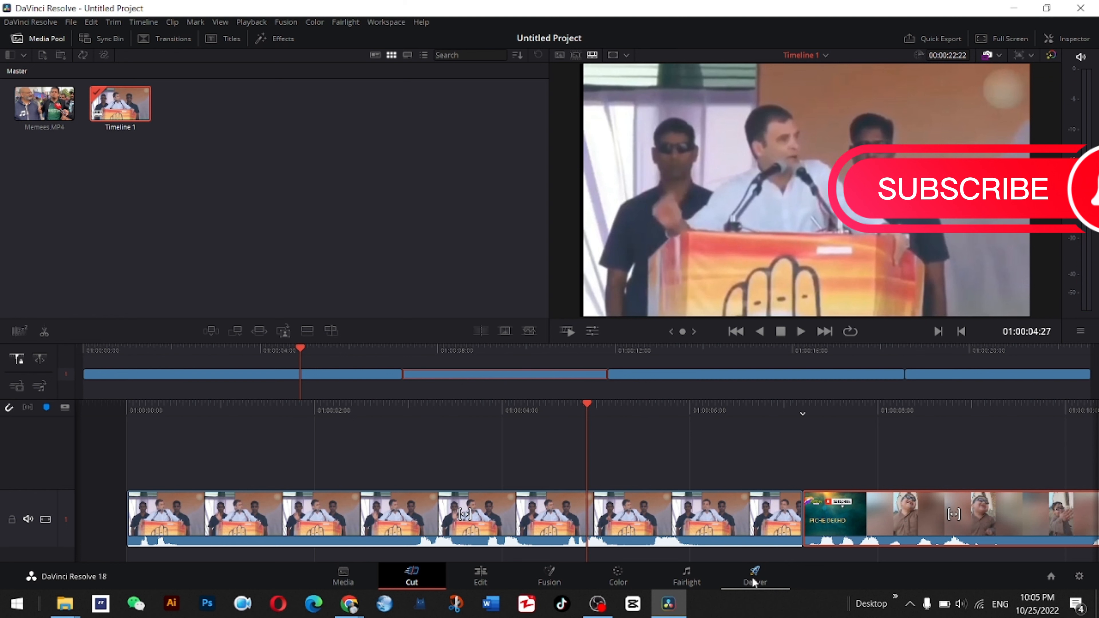
pyautogui.click(756, 576)
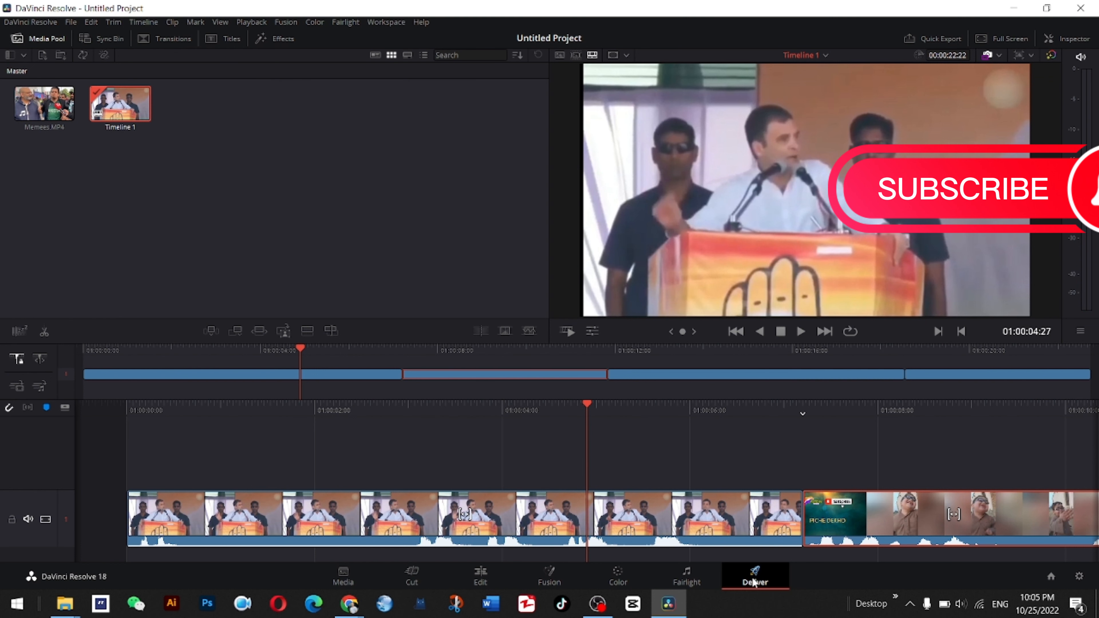
# Step: Name the render output 'khattam' and set it to render individual clips
pyautogui.click(755, 583)
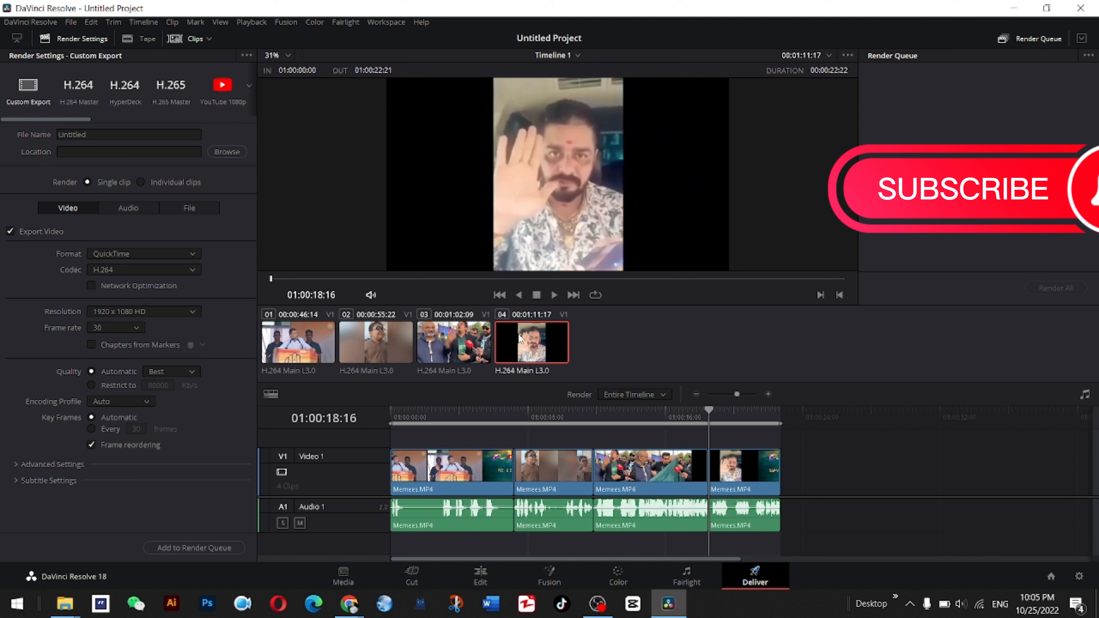
pyautogui.click(299, 353)
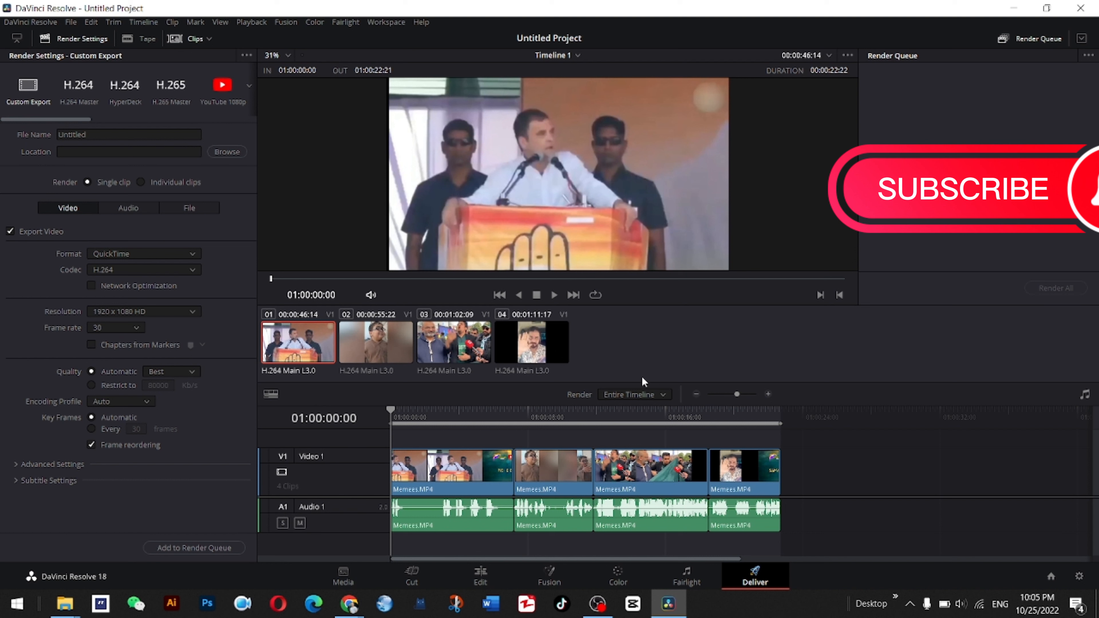
pyautogui.moveTo(445, 439)
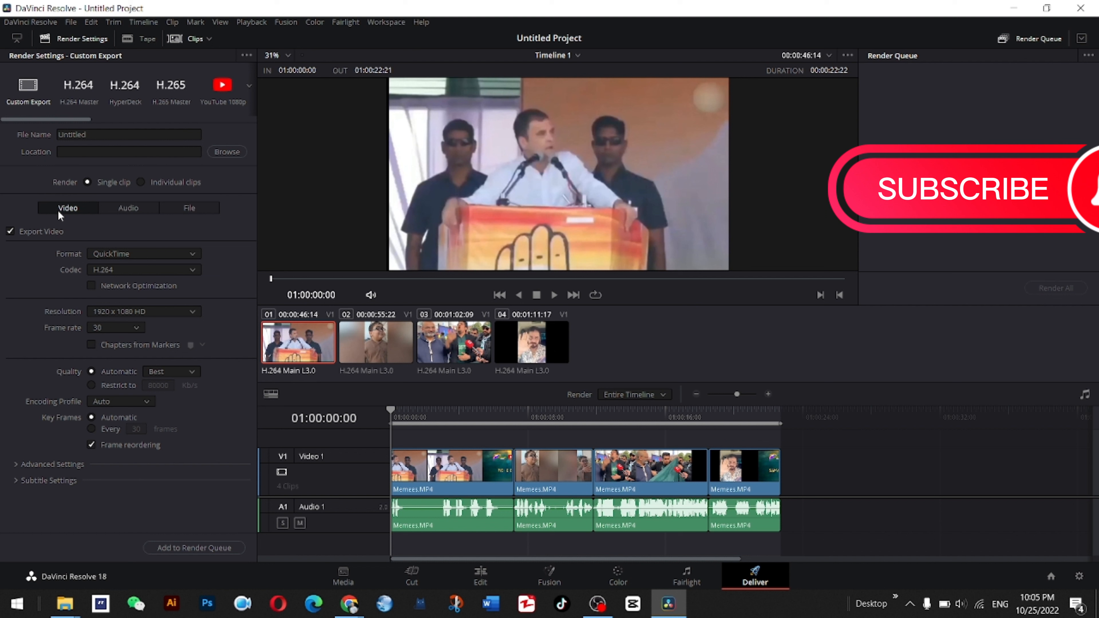
pyautogui.click(111, 134)
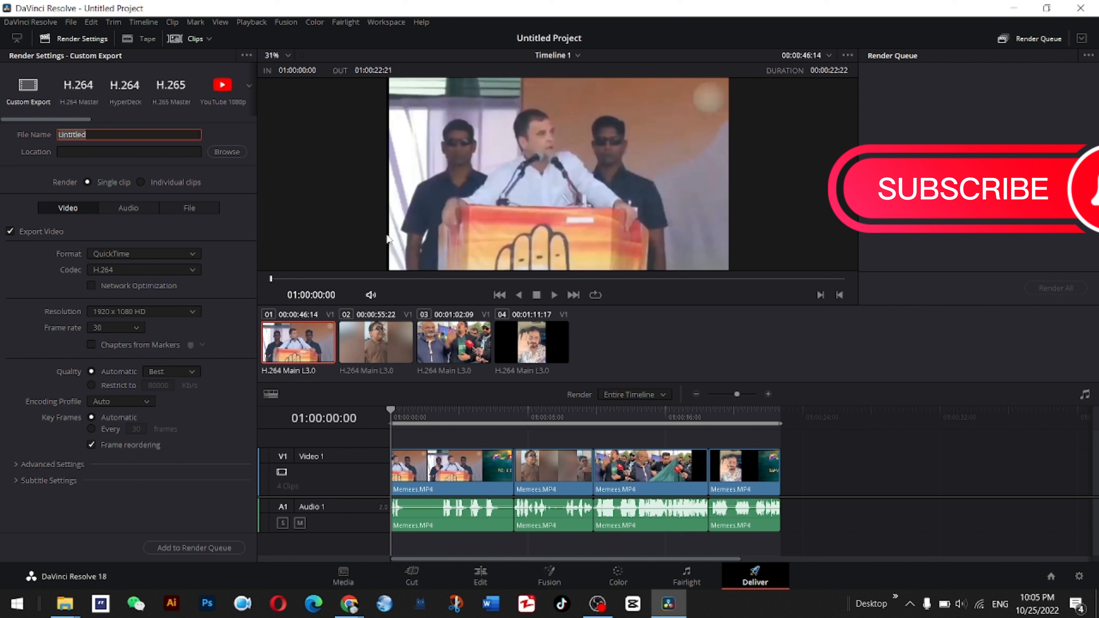
pyautogui.write('khattam')
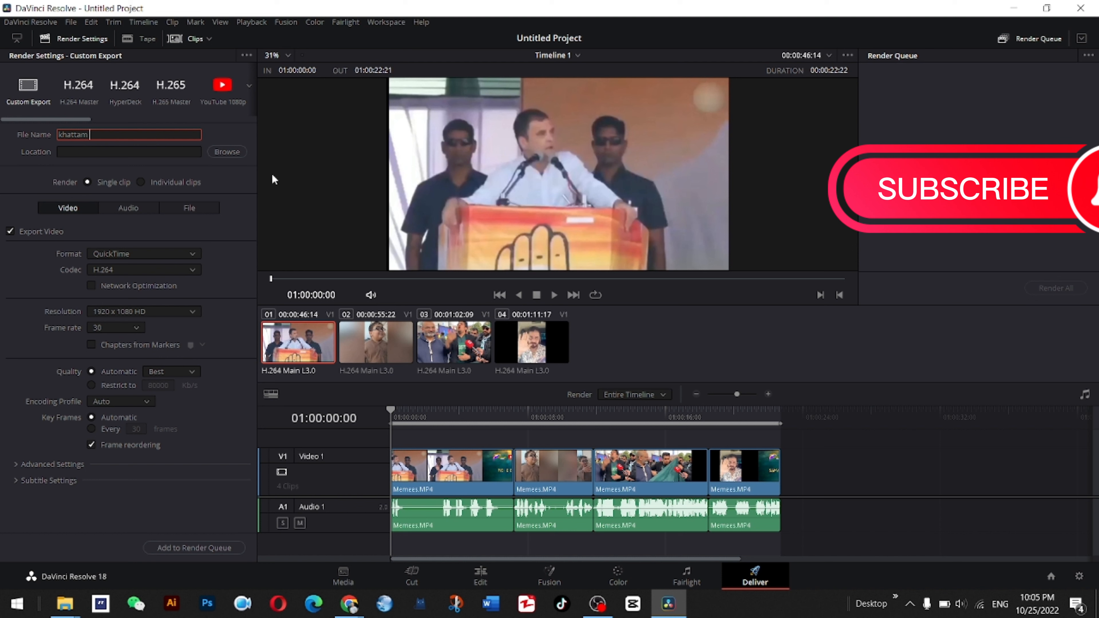
pyautogui.moveTo(140, 184)
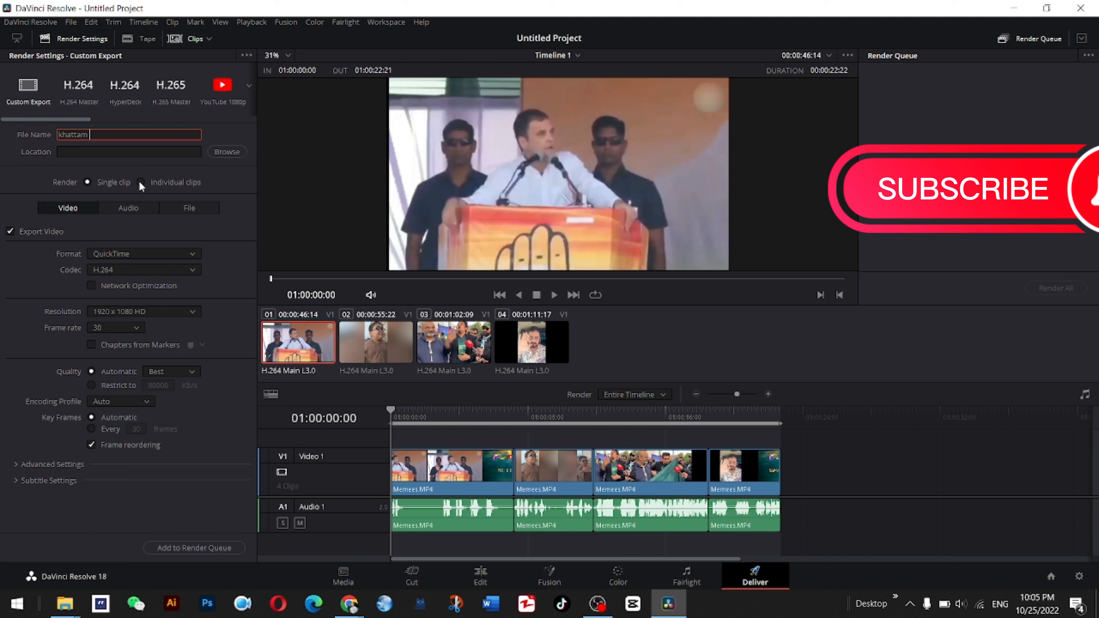
pyautogui.click(139, 182)
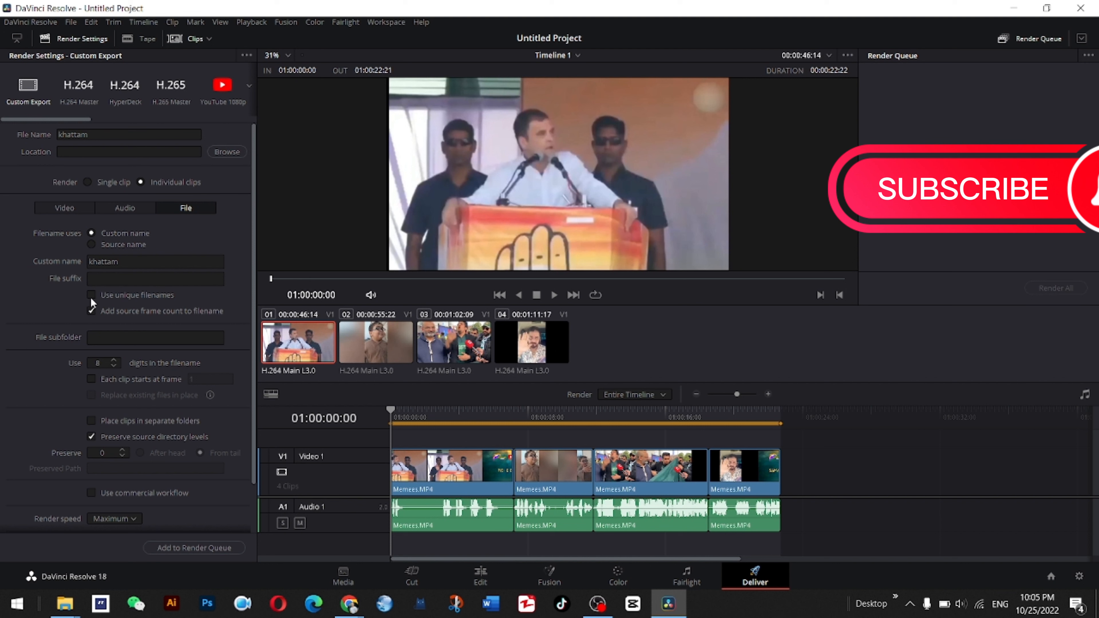
# Step: Enable unique filenames in the File settings and start browsing for a save folder
pyautogui.click(92, 311)
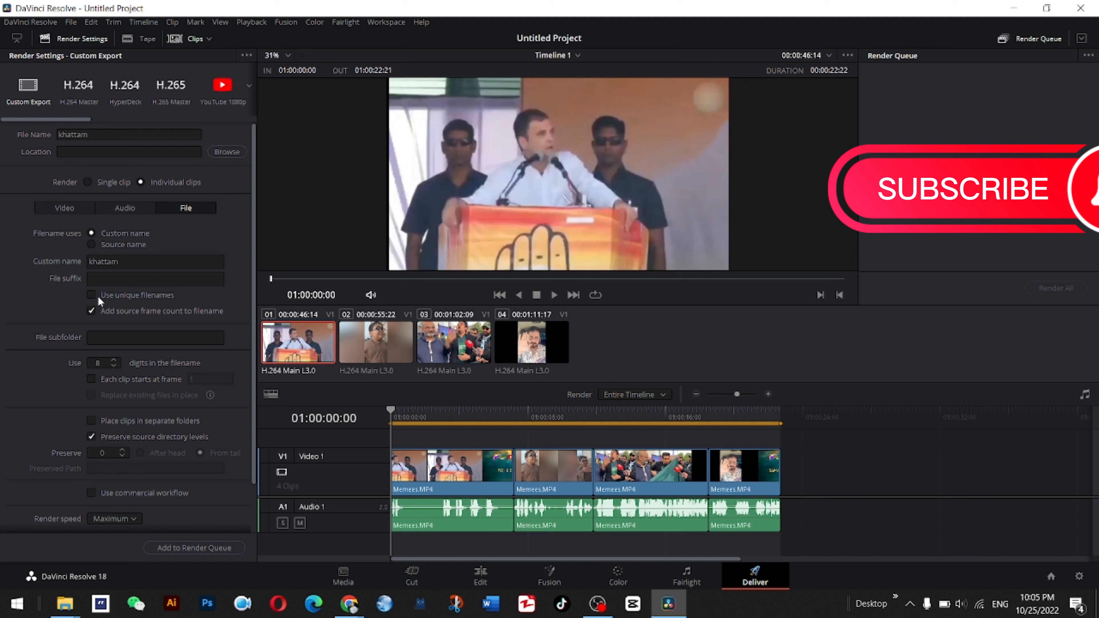
pyautogui.click(91, 295)
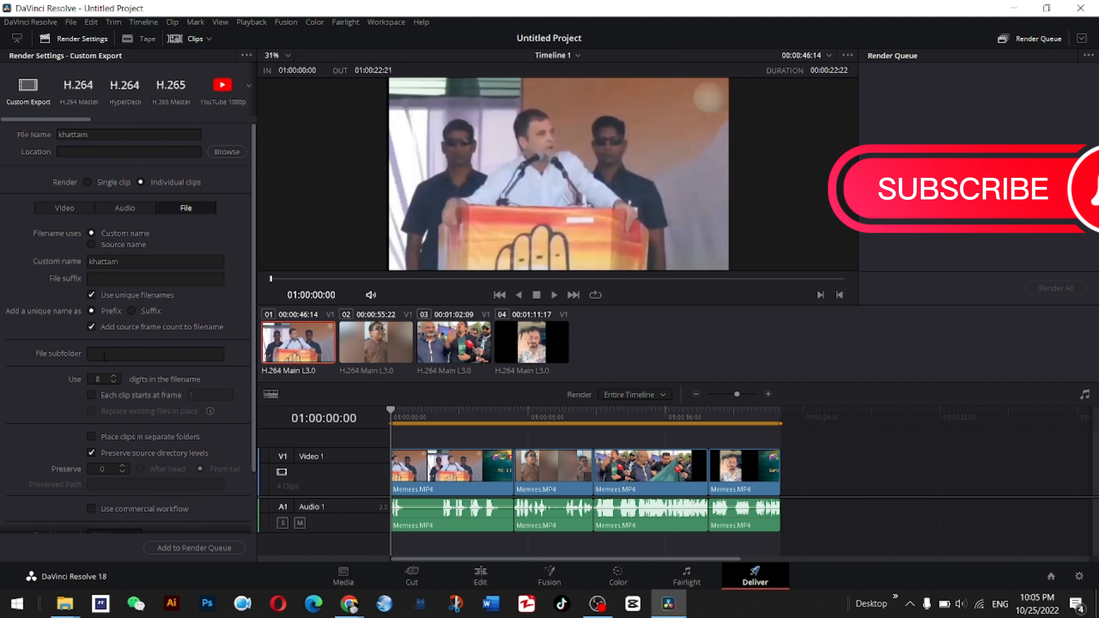
pyautogui.click(155, 354)
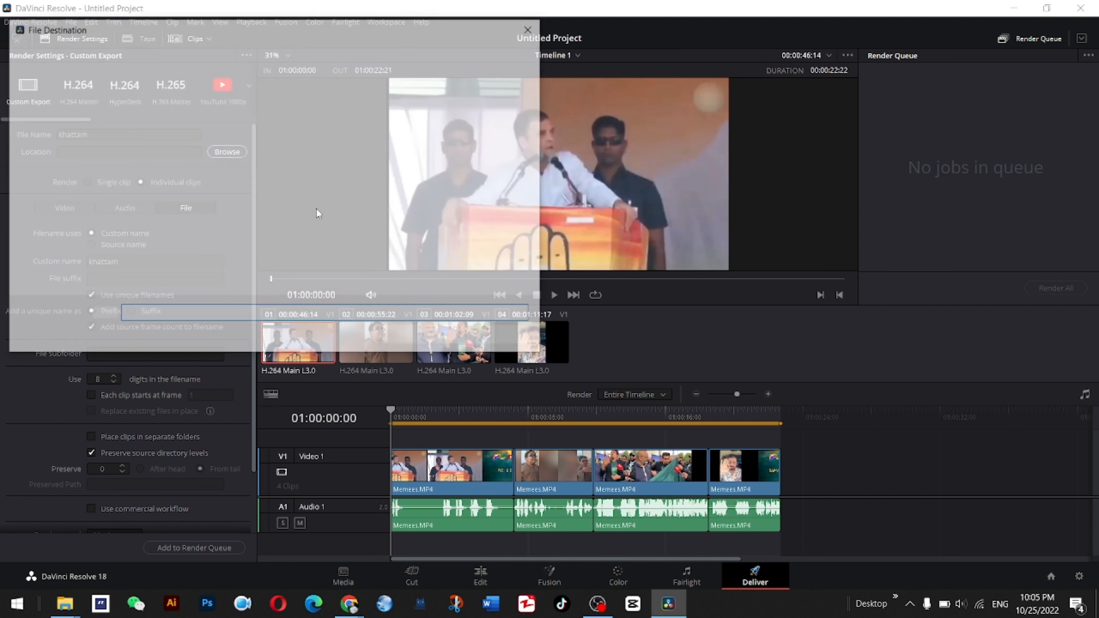
# Step: Choose the Desktop as the render destination and use one digit in the filenames
pyautogui.click(227, 152)
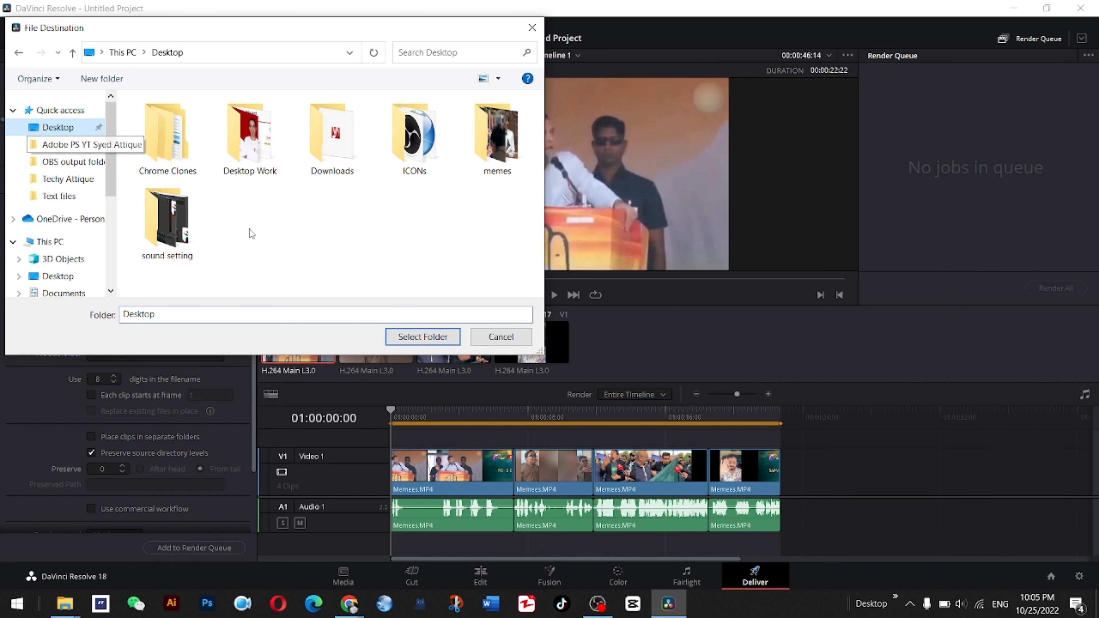
pyautogui.click(423, 337)
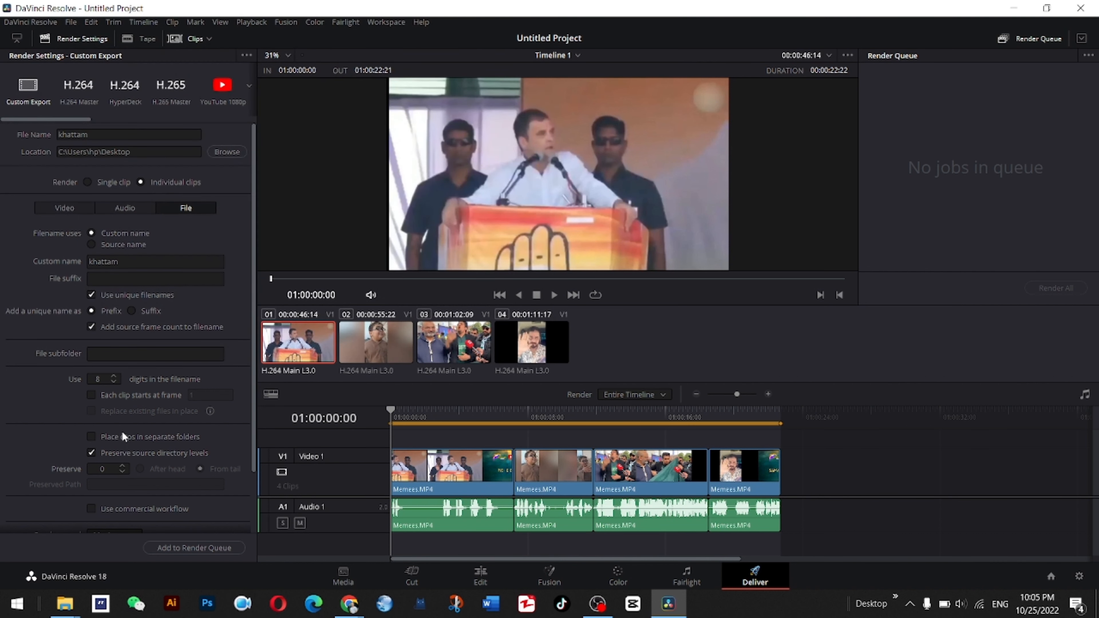
pyautogui.scroll(-3)
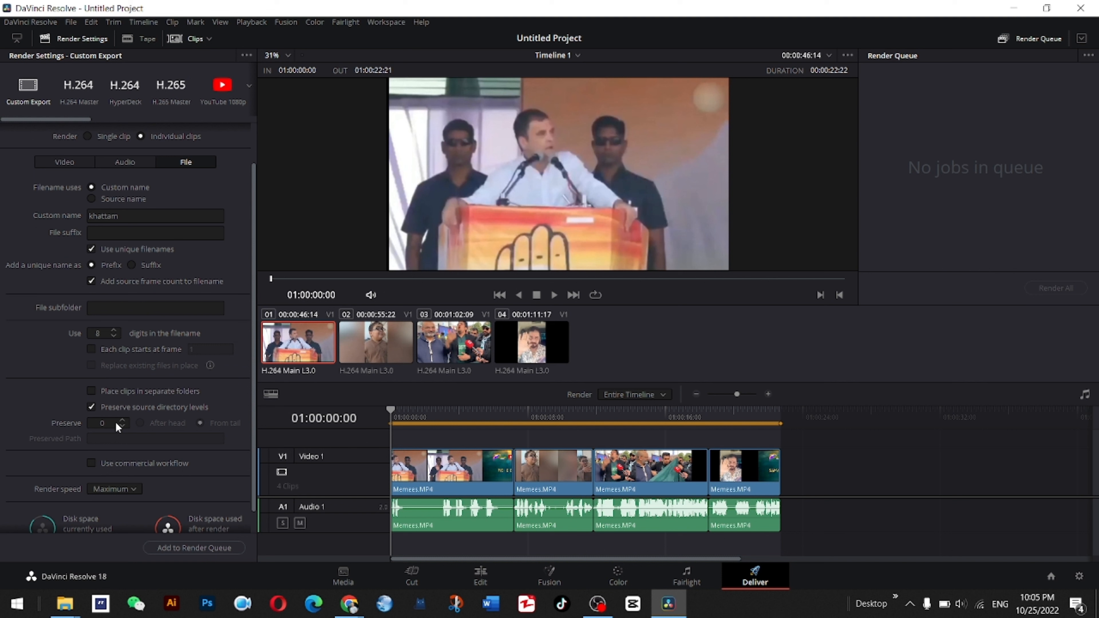
pyautogui.moveTo(118, 351)
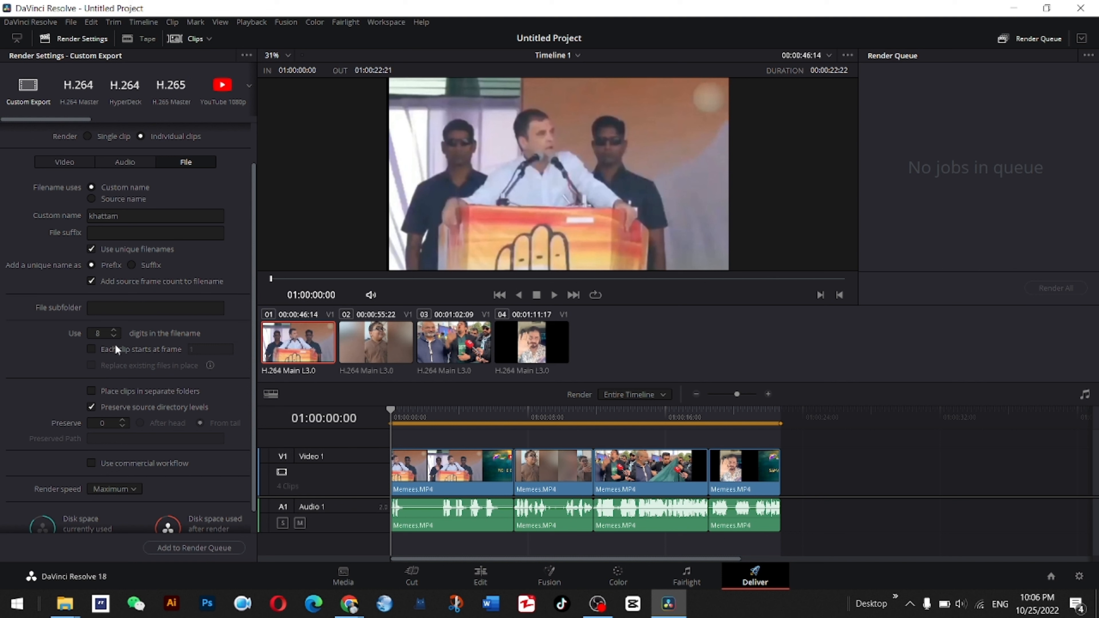
pyautogui.click(98, 333)
pyautogui.write('1')
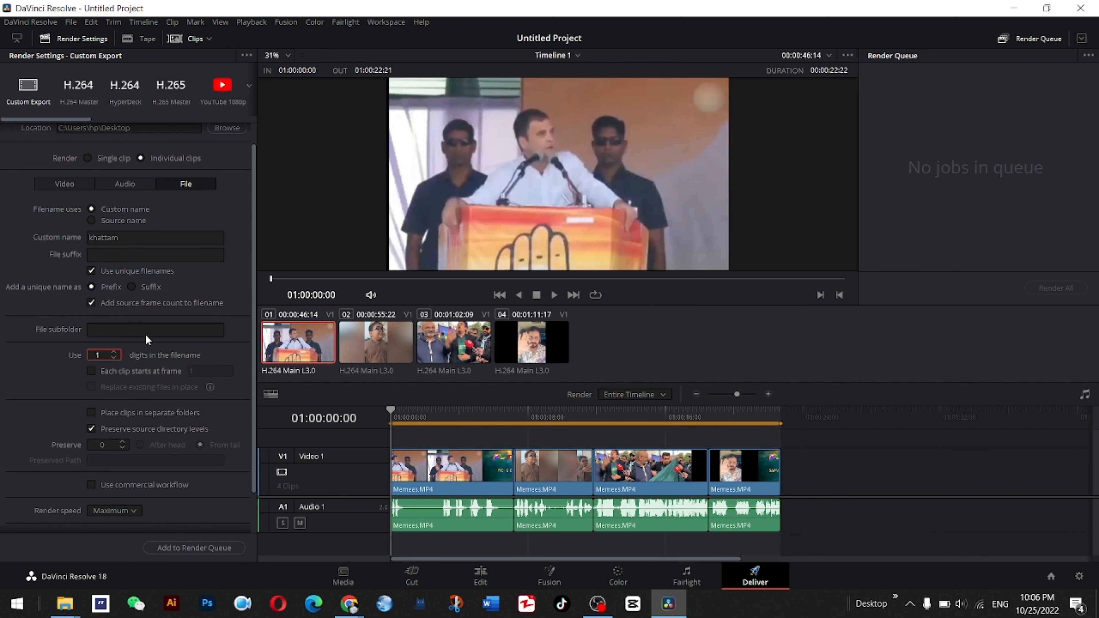
# Step: Add file suffix '01' and keep render speed at Maximum
pyautogui.click(155, 255)
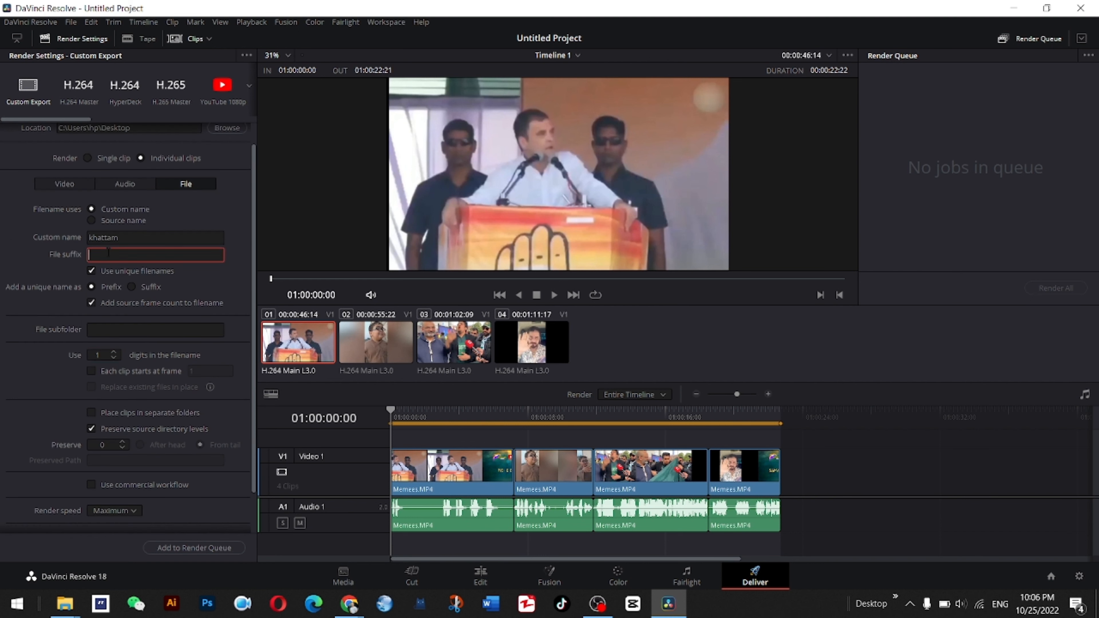
pyautogui.write('01')
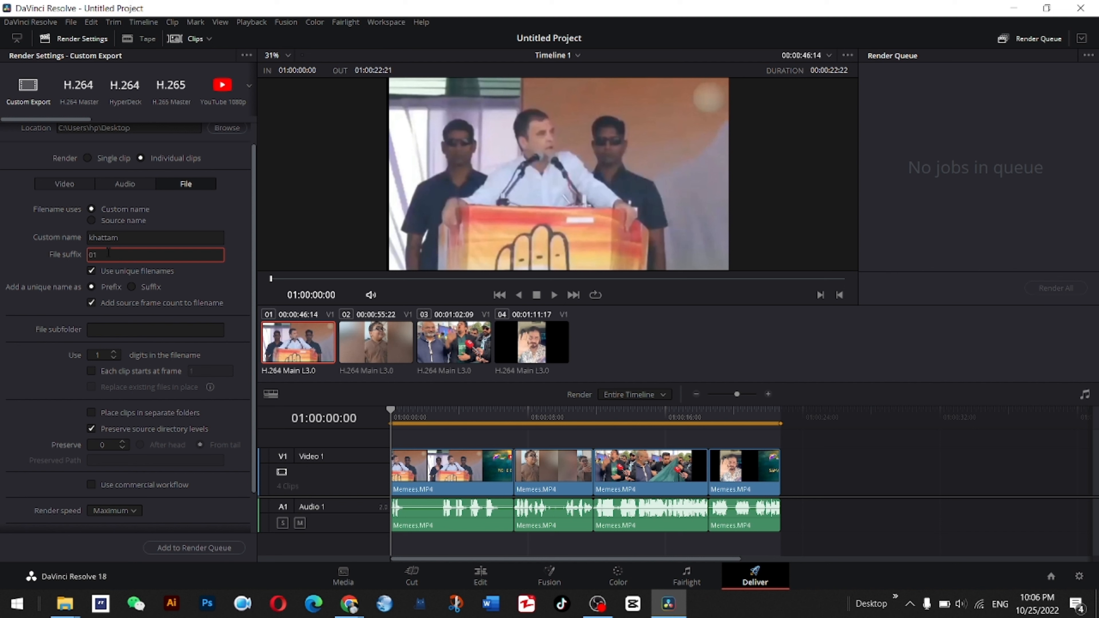
pyautogui.scroll(-3)
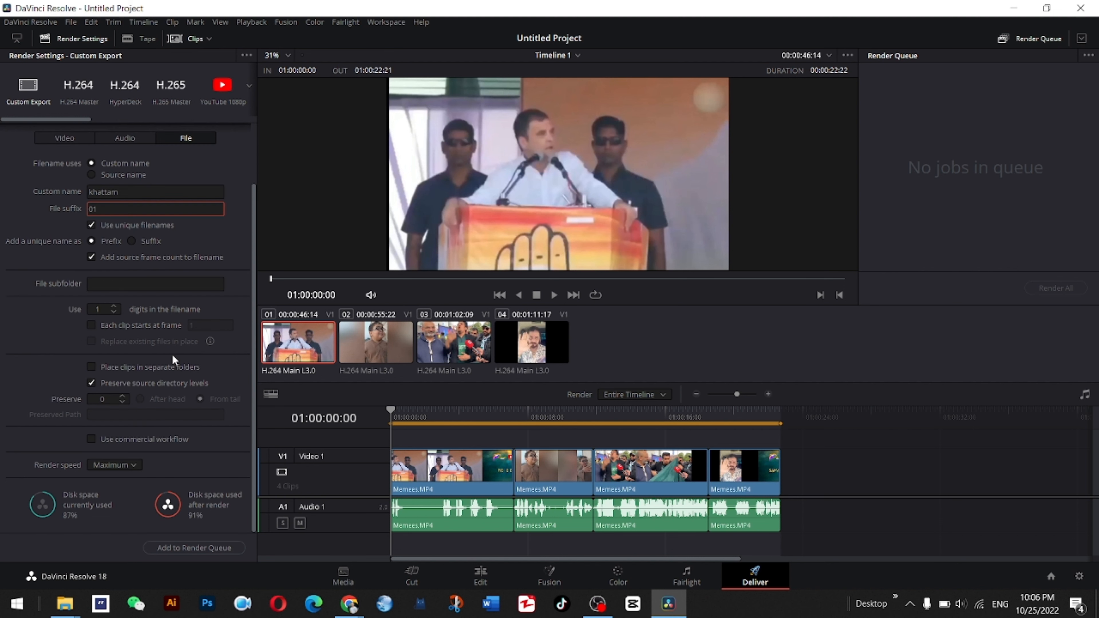
pyautogui.click(113, 464)
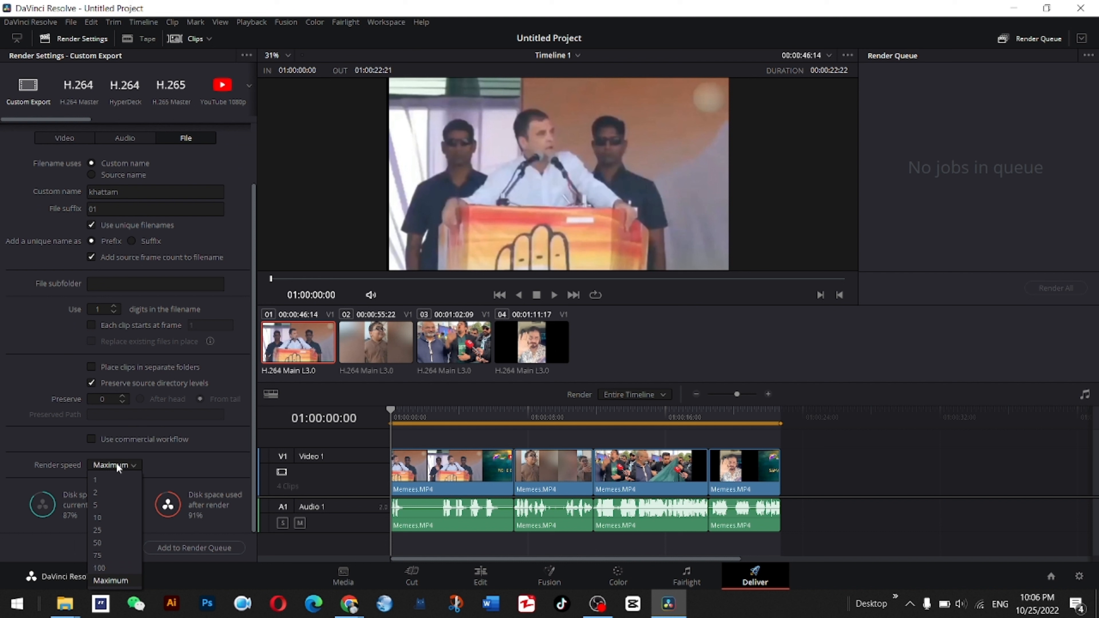
pyautogui.click(111, 580)
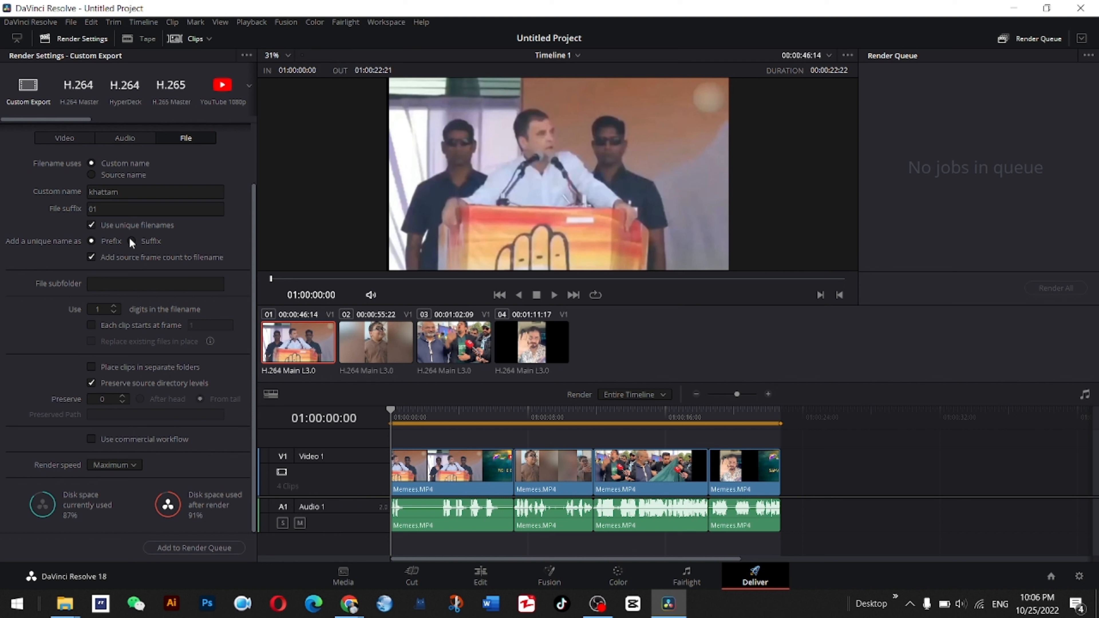
pyautogui.click(98, 309)
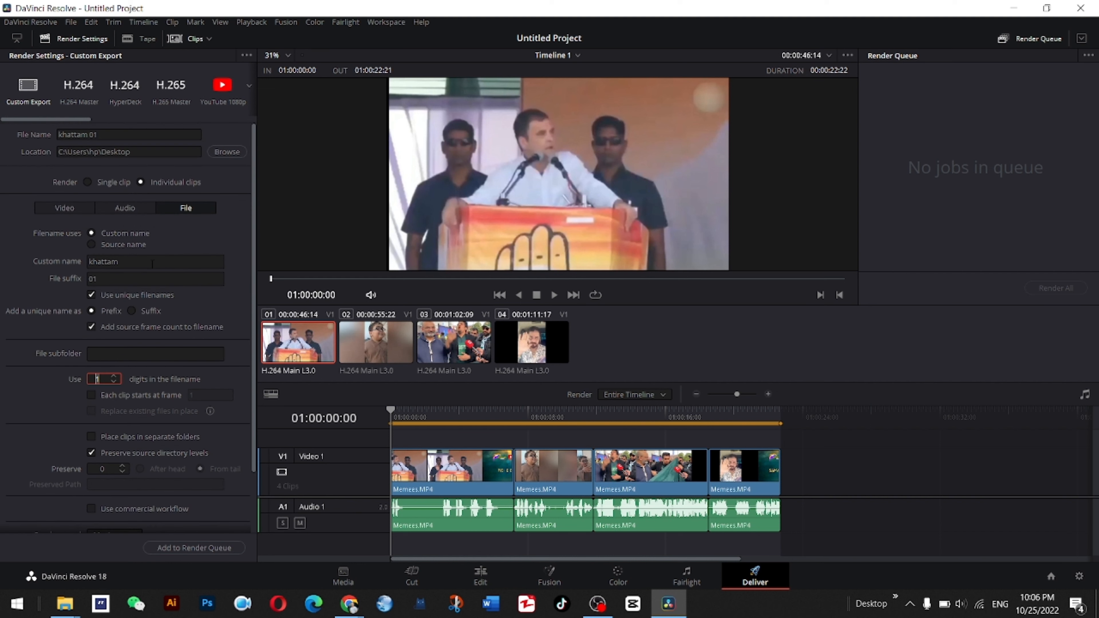
pyautogui.moveTo(774, 162)
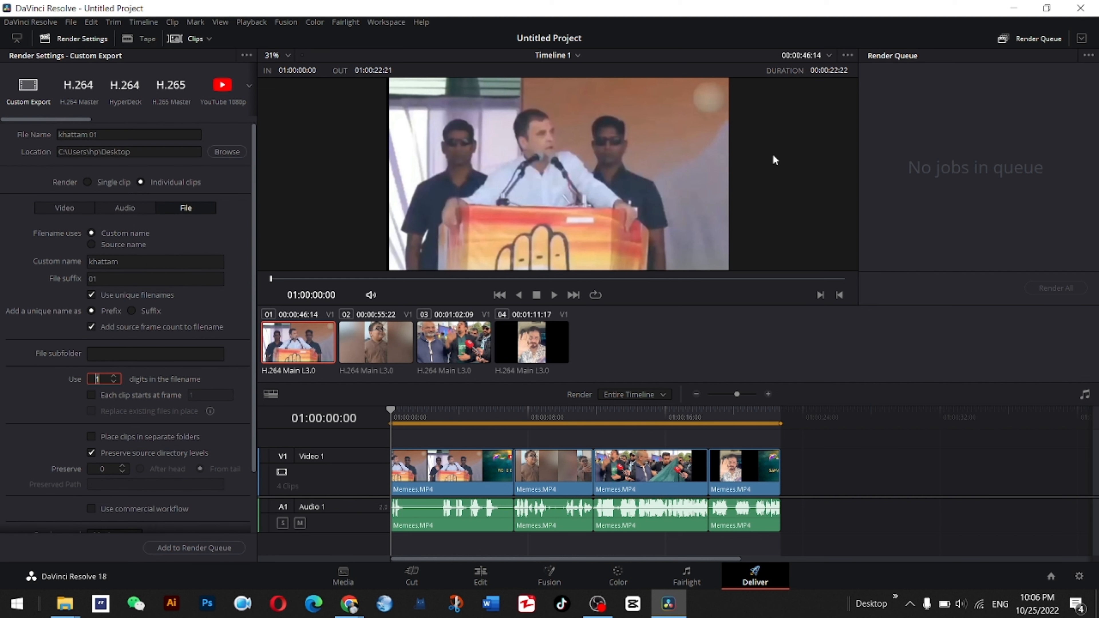
# Step: Queue the four-clip 'khattam' render job to the Desktop
pyautogui.scroll(-3)
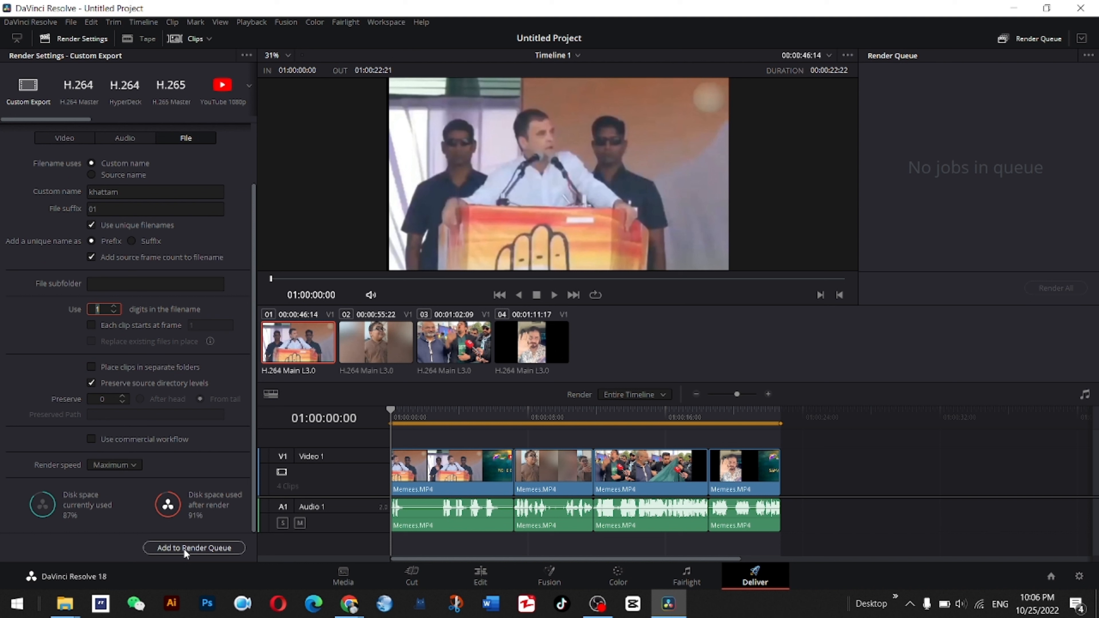
pyautogui.moveTo(187, 557)
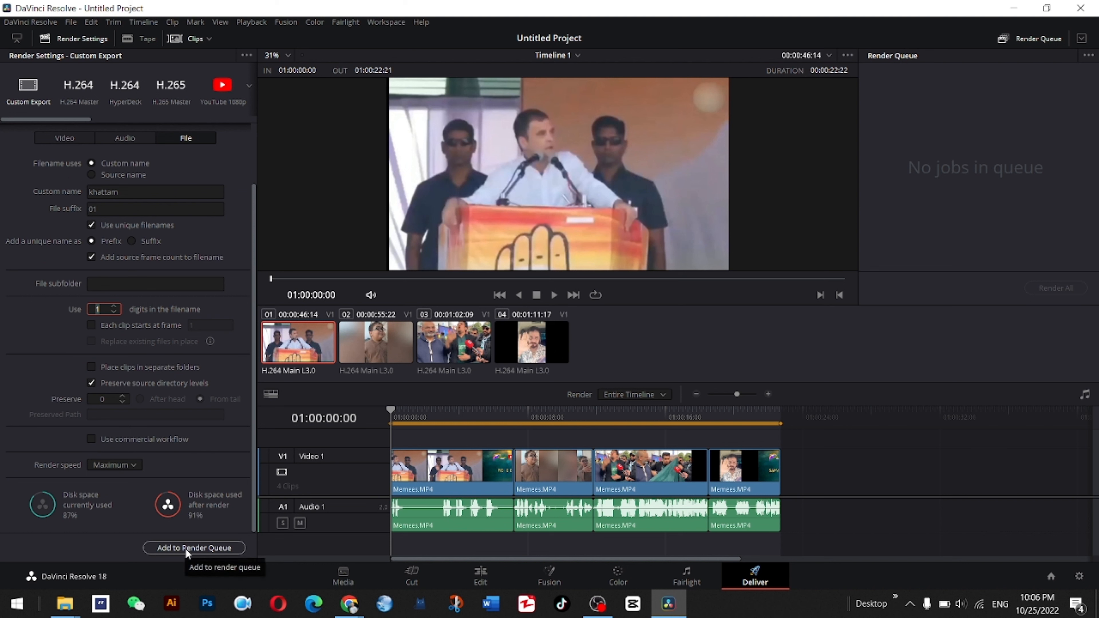
pyautogui.click(194, 549)
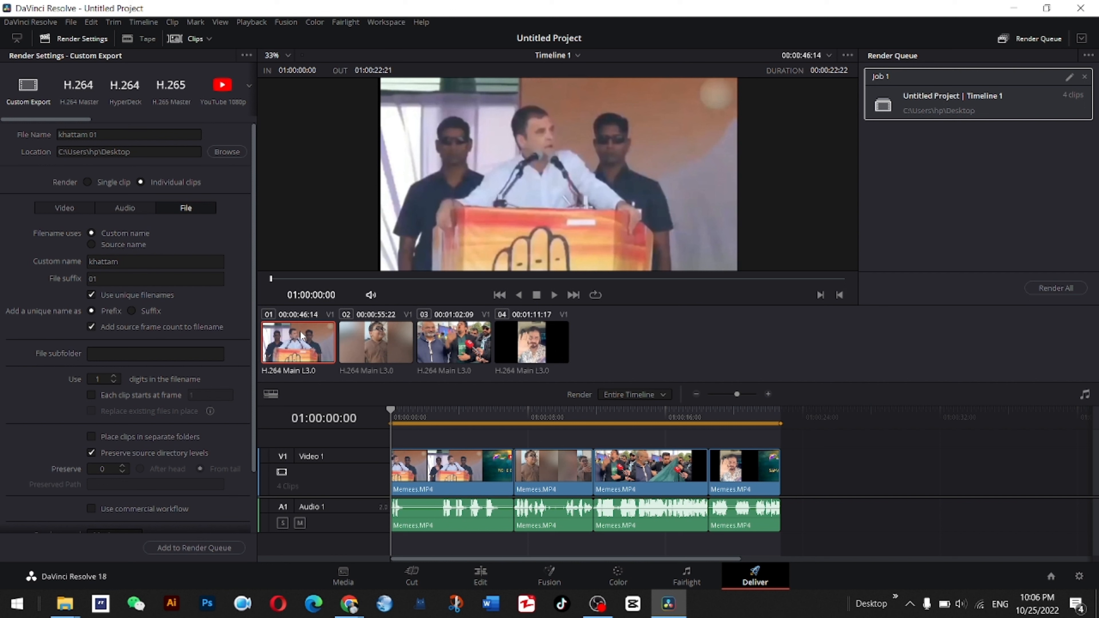
pyautogui.moveTo(310, 338)
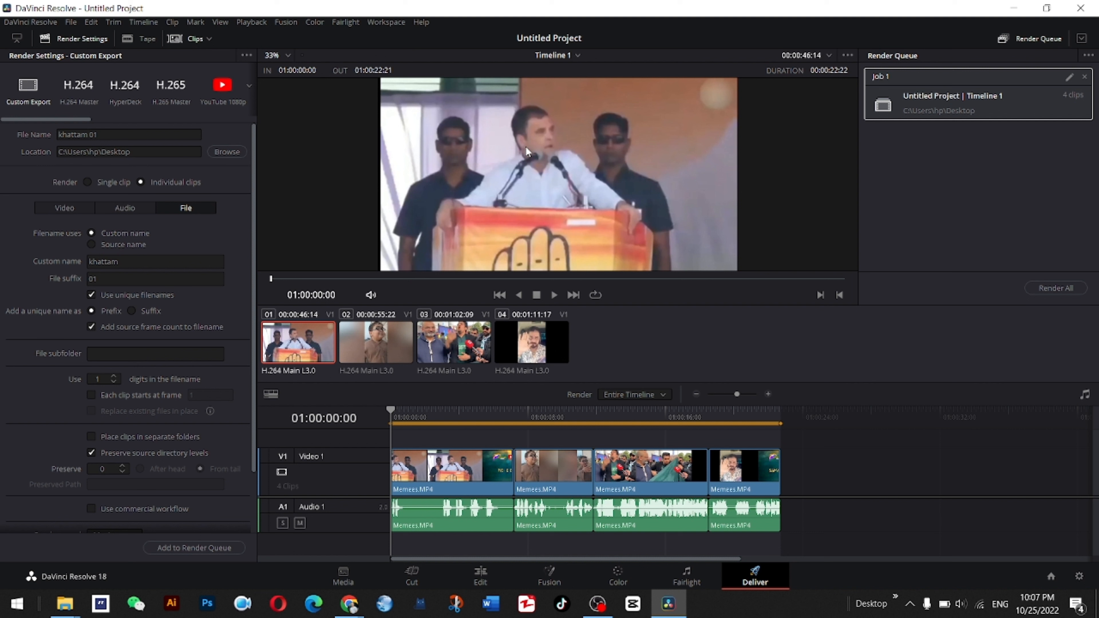
pyautogui.moveTo(562, 57)
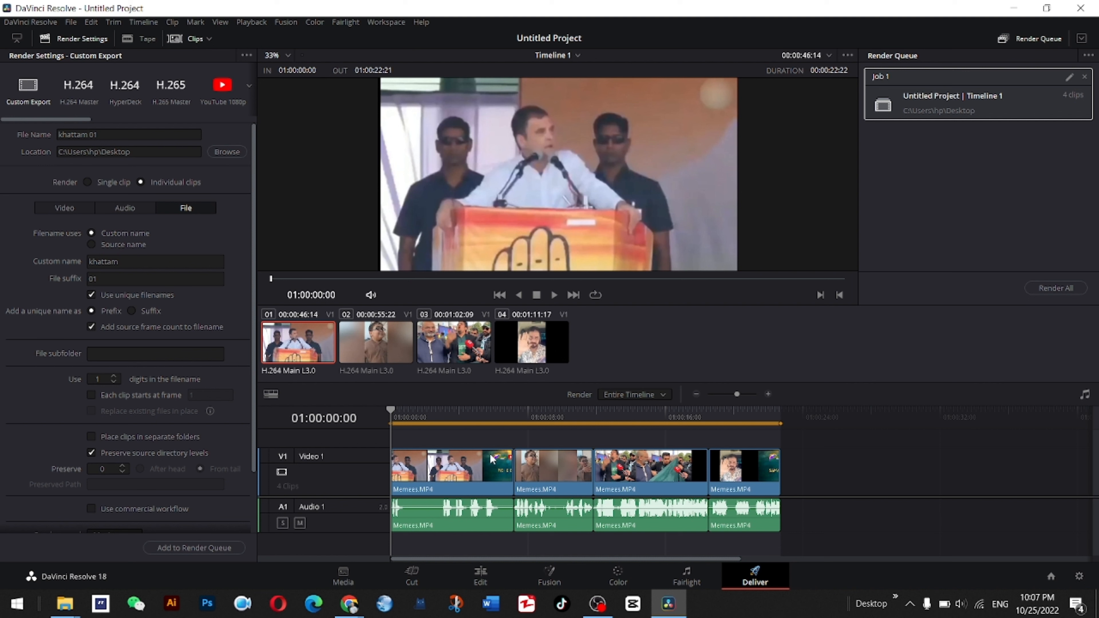
pyautogui.moveTo(430, 410)
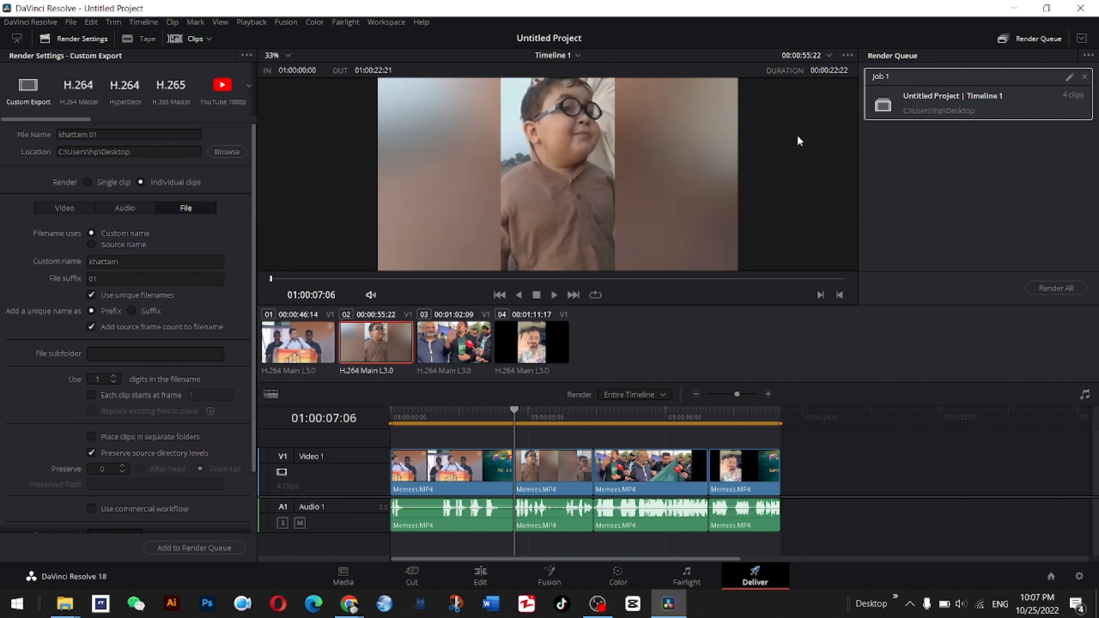
pyautogui.moveTo(396, 350)
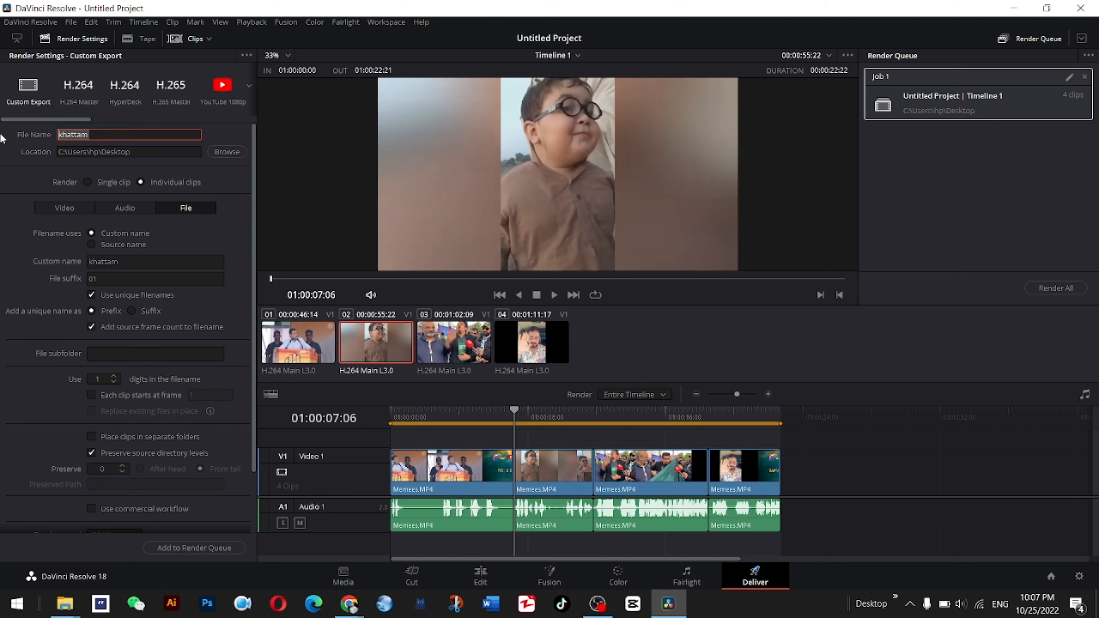
# Step: Queue a second render job for clip 02 named 'kid'
pyautogui.write('kid')
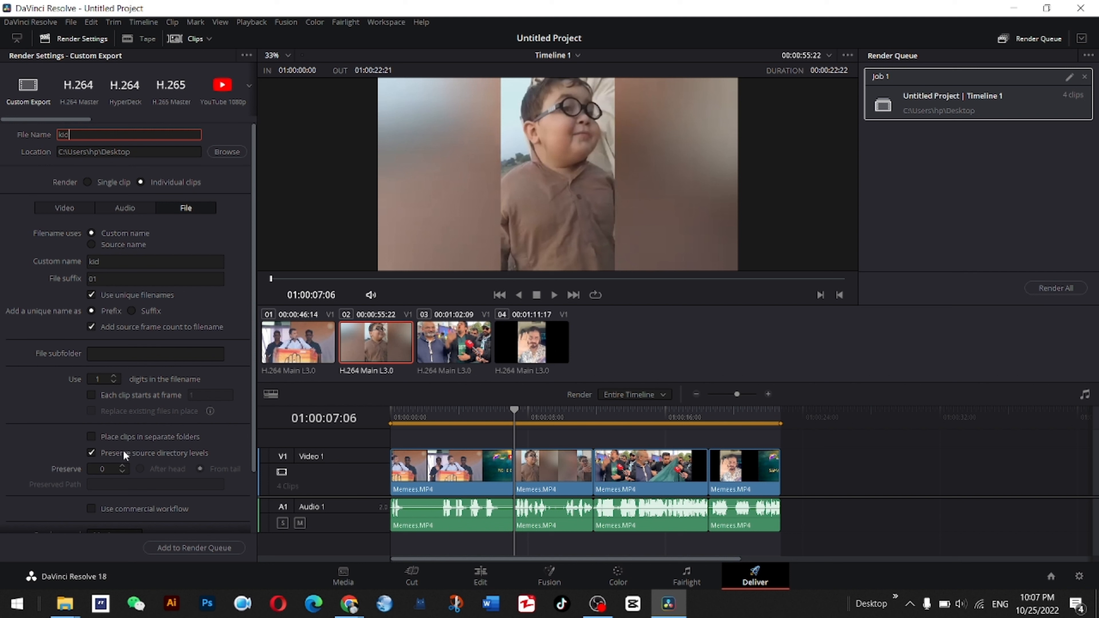
pyautogui.click(194, 548)
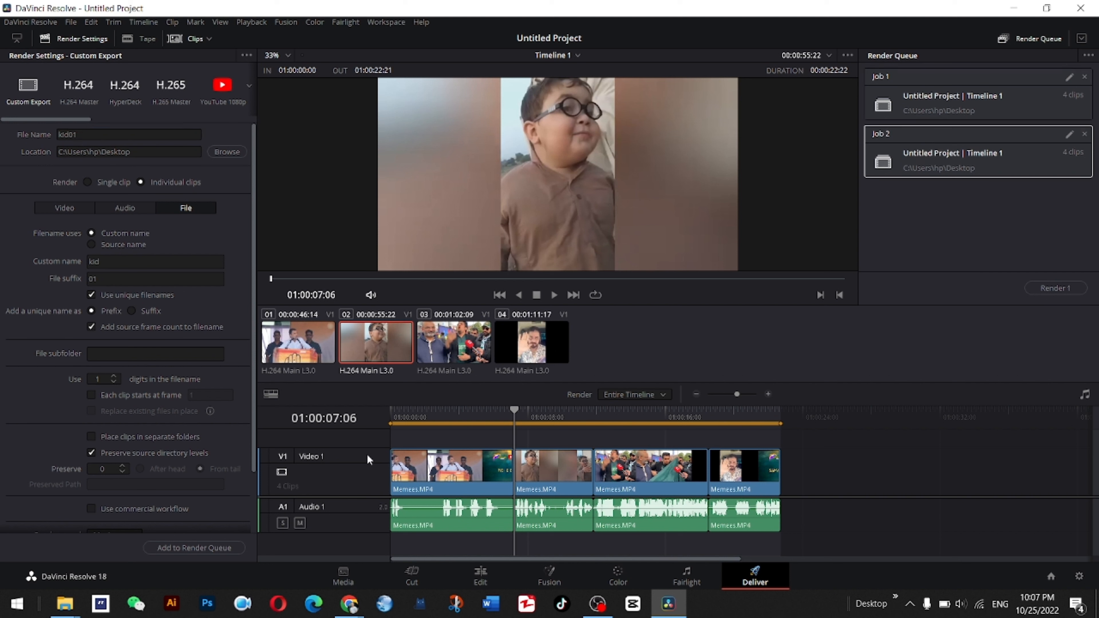
pyautogui.moveTo(650, 160)
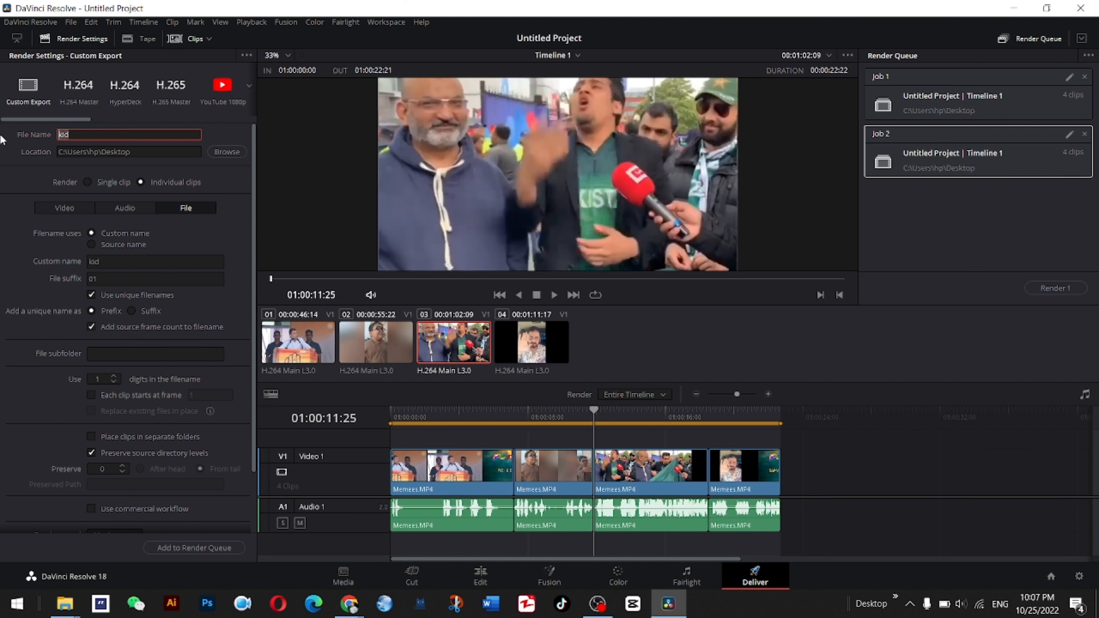
# Step: Queue a third render job for clip 03 named 'mujhay maro'
pyautogui.write('mujay')
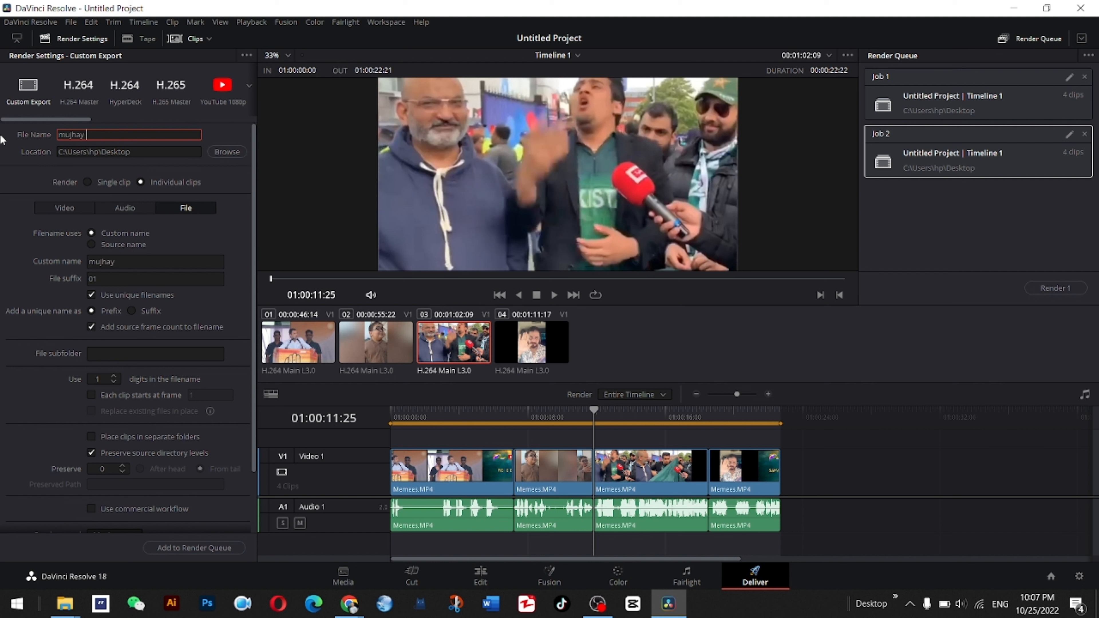
pyautogui.write('maro01')
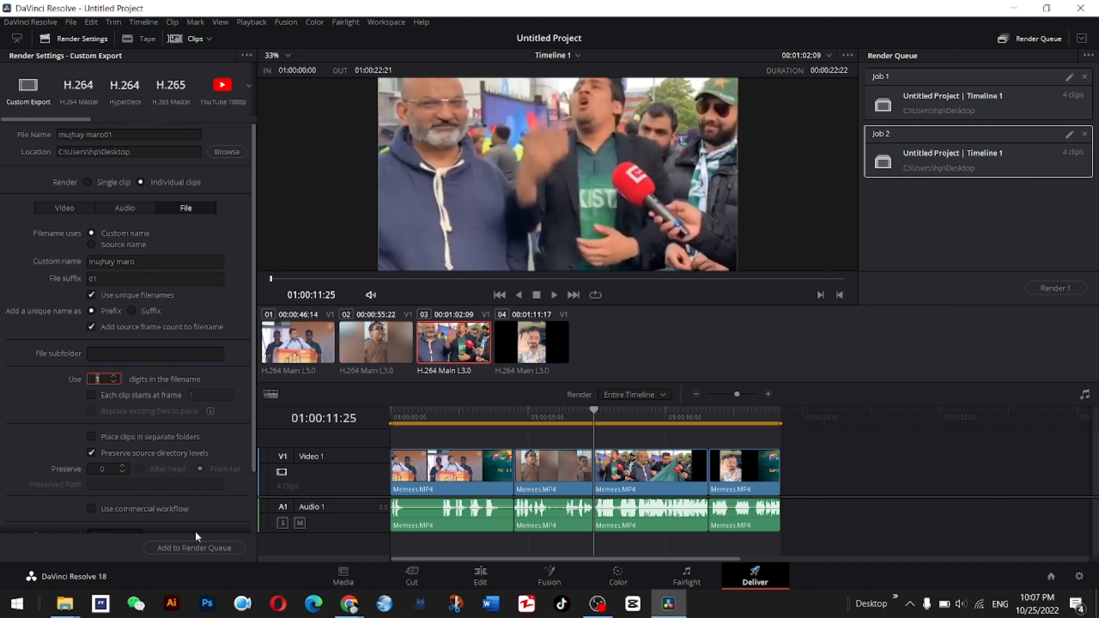
pyautogui.click(194, 548)
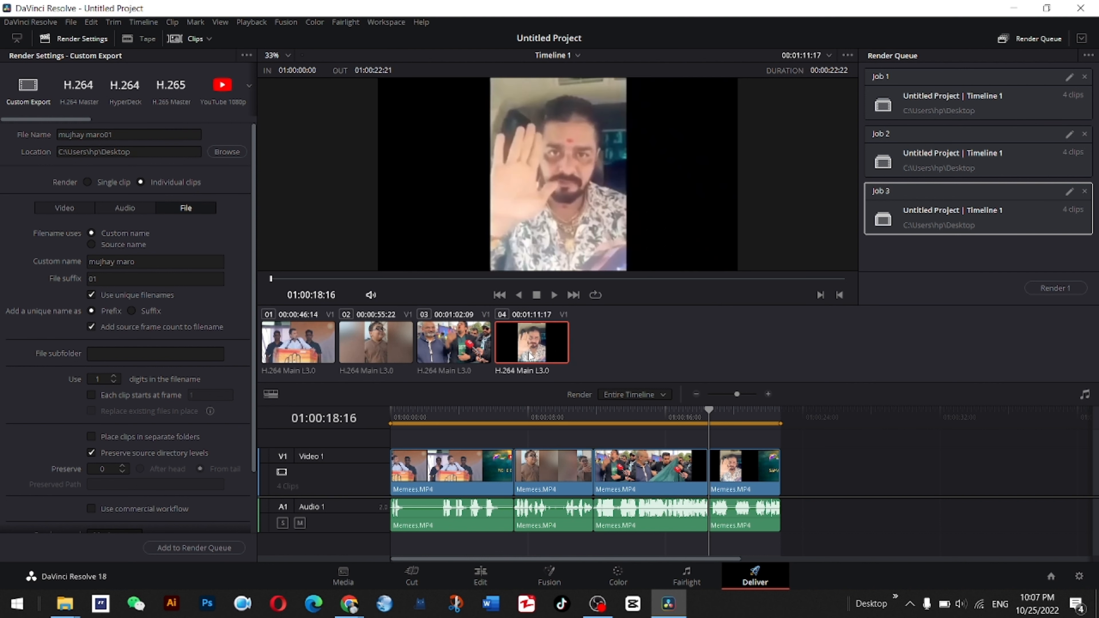
# Step: Queue a fourth render job for clip 04 named 'ruko zara sabar karo'
pyautogui.click(129, 135)
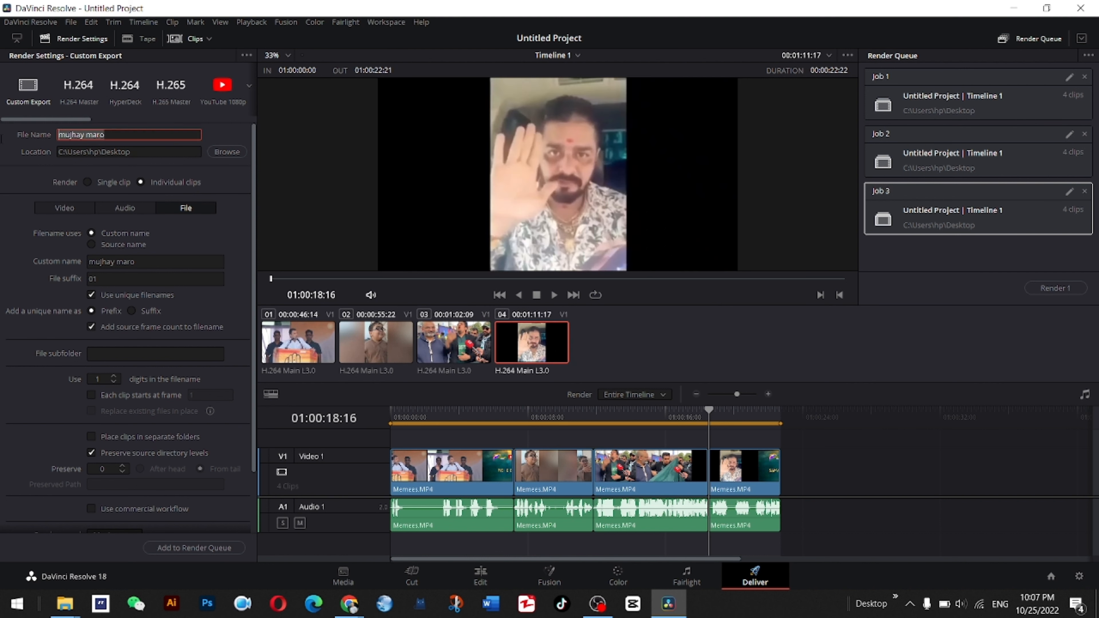
pyautogui.moveTo(429, 221)
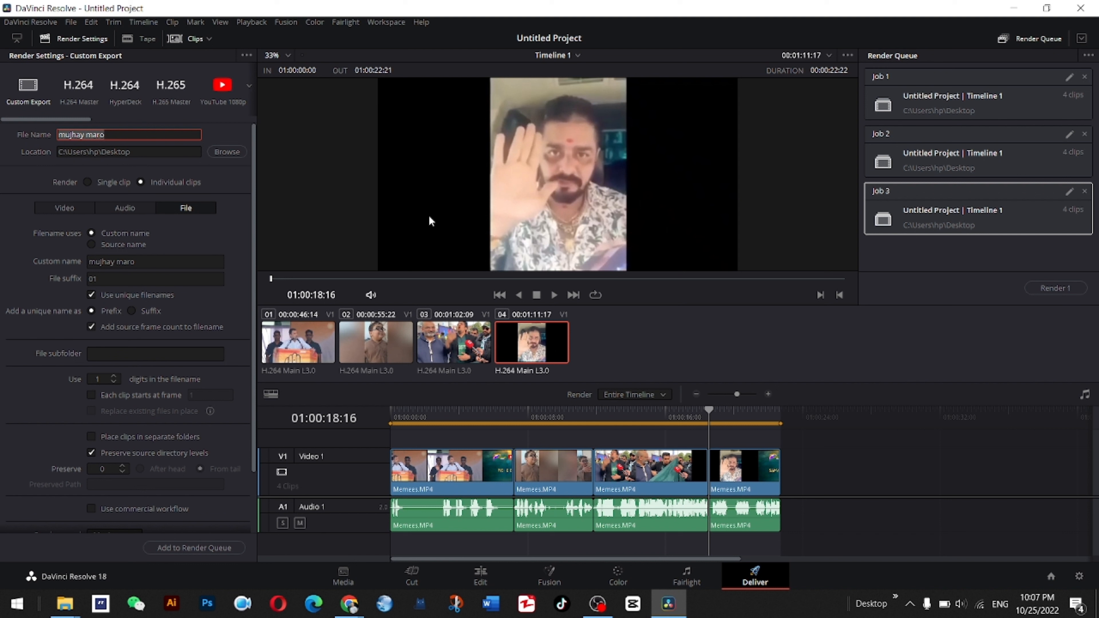
pyautogui.write('ruko')
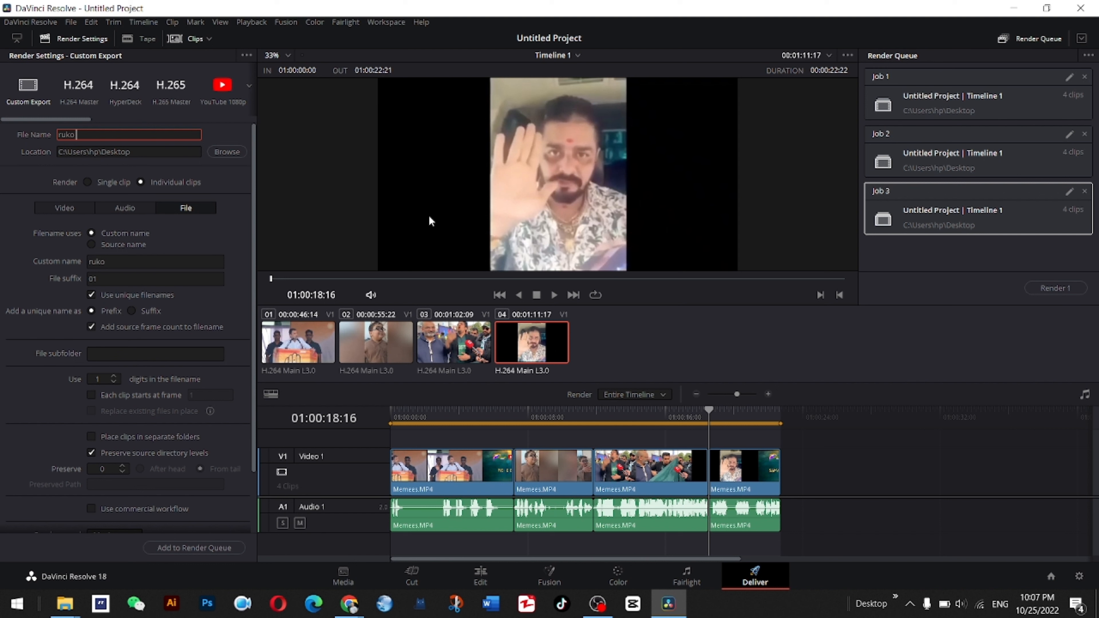
pyautogui.write('zara saba')
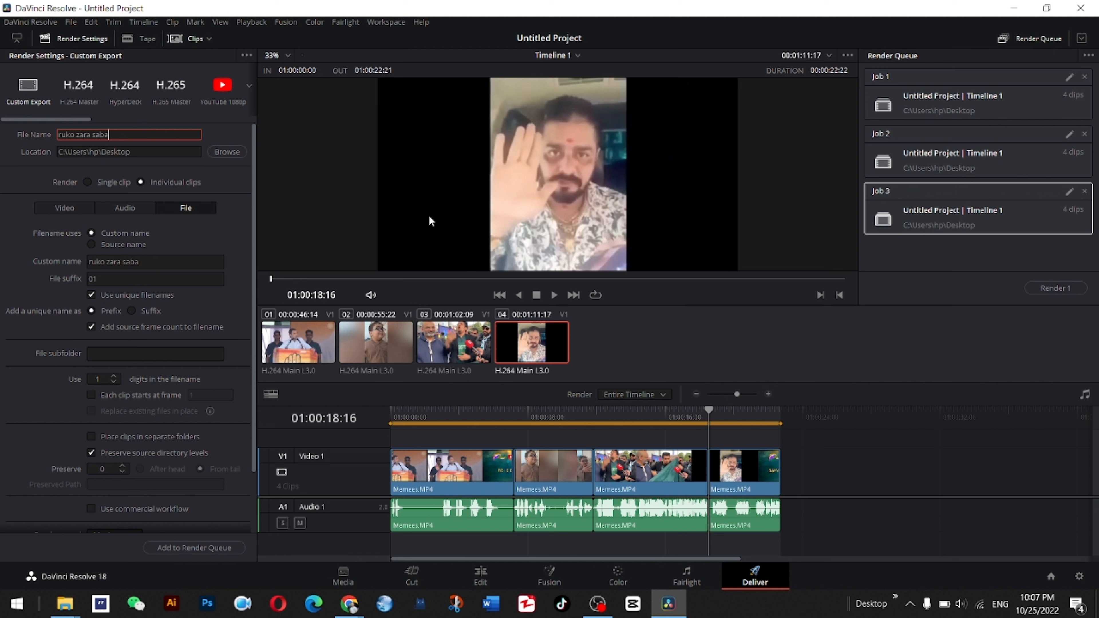
pyautogui.write('r karo')
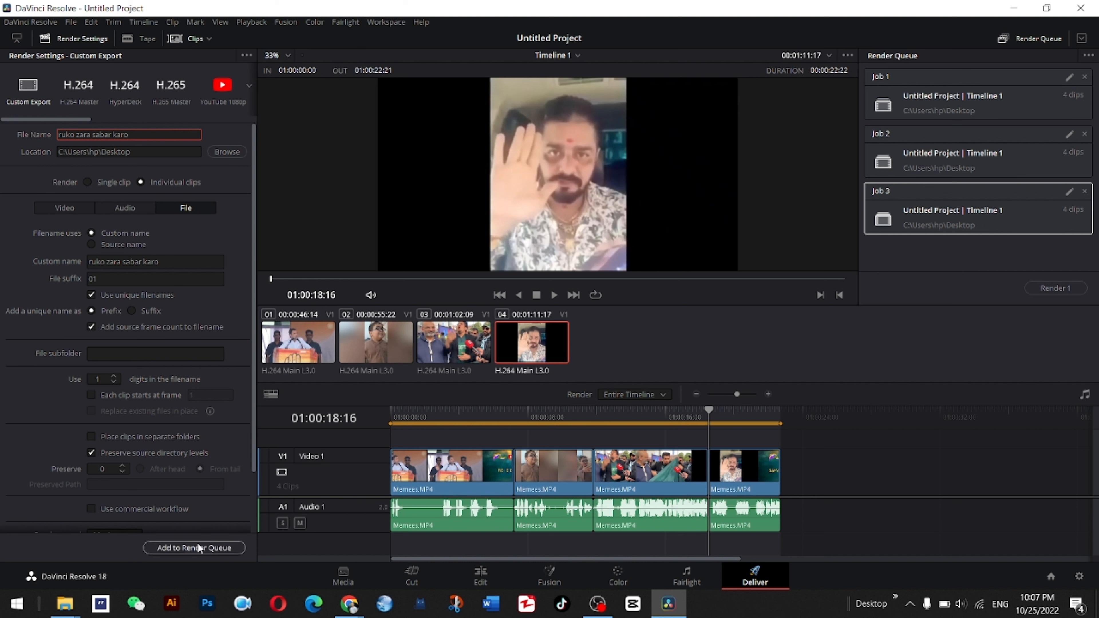
pyautogui.click(195, 548)
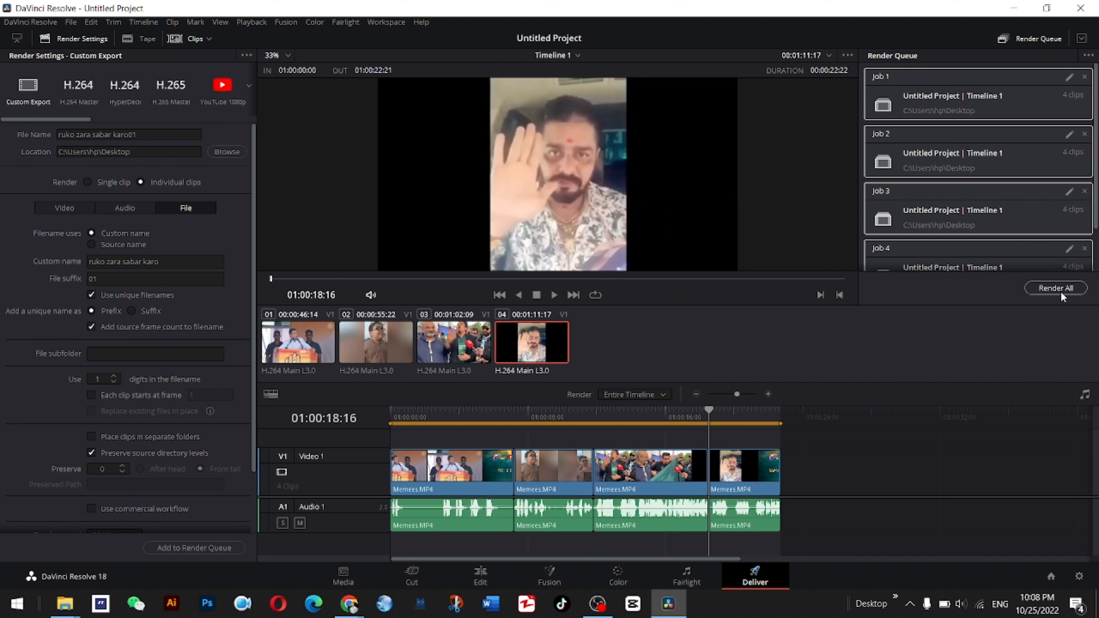
# Step: Start rendering all four queued jobs with Render All
pyautogui.click(1056, 288)
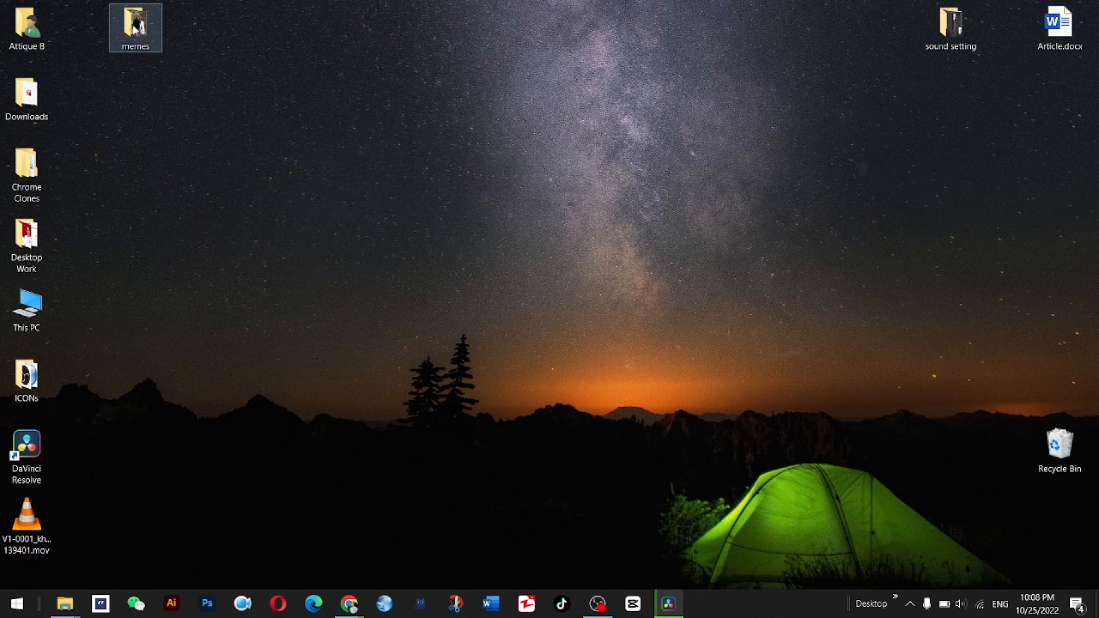
# Step: Move the memes folder to the top right and check the new .mov files as they appear
pyautogui.moveTo(135, 27); pyautogui.dragTo(896, 27)
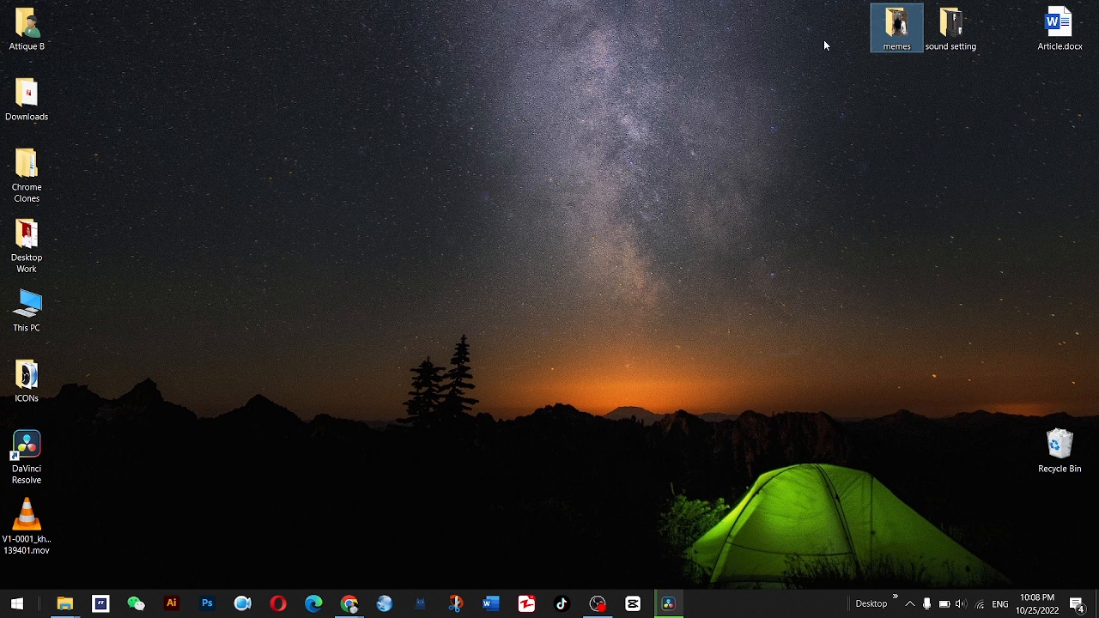
pyautogui.click(21, 522)
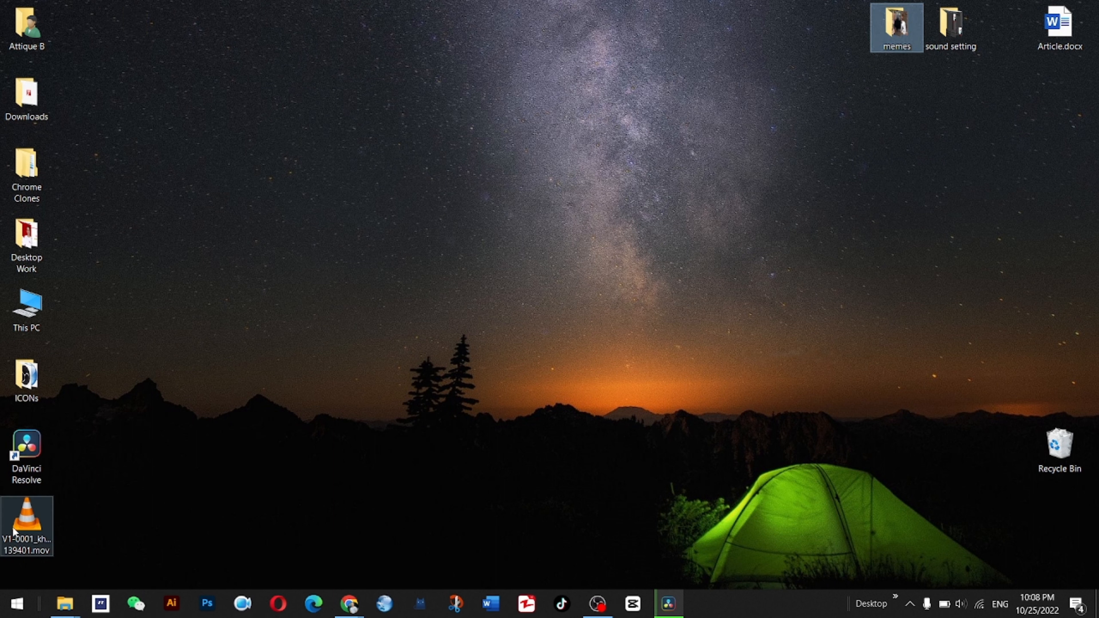
pyautogui.moveTo(21, 527)
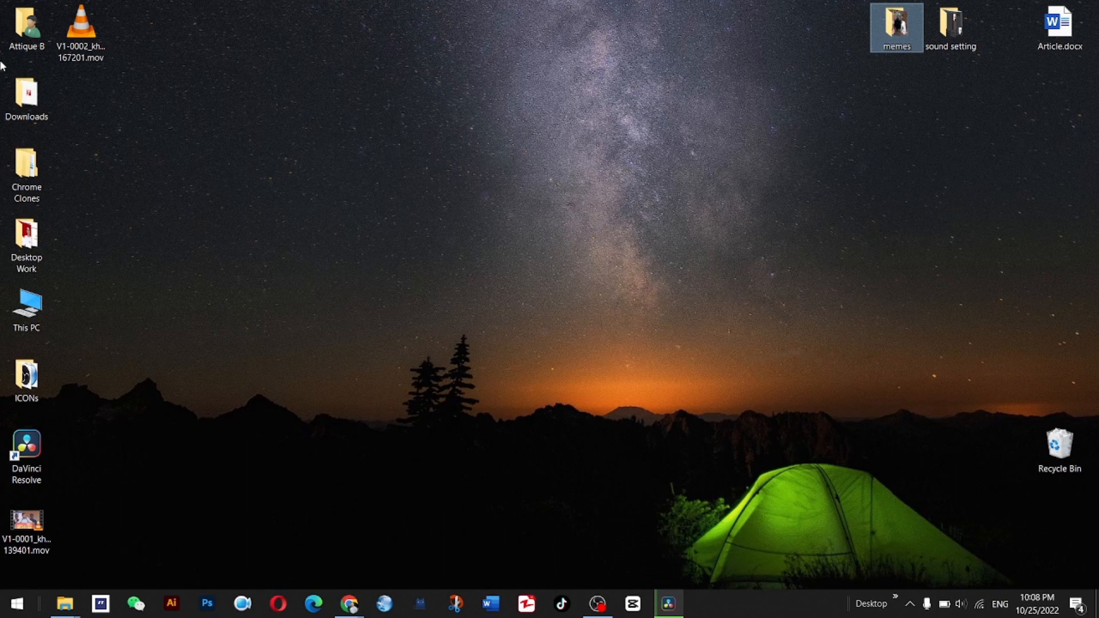
pyautogui.click(27, 520)
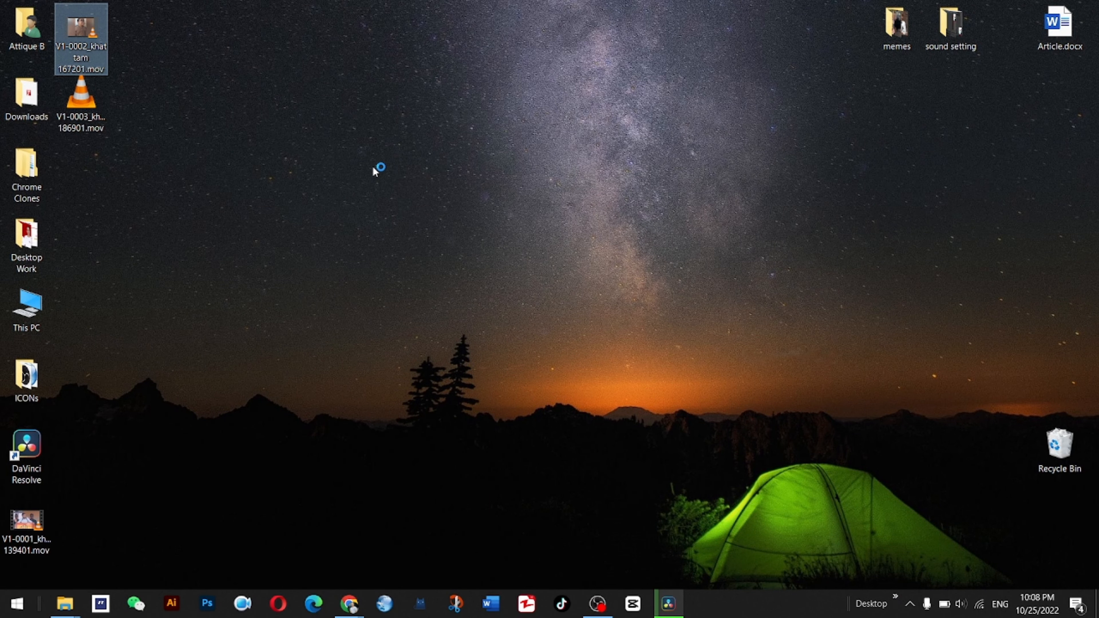
pyautogui.doubleClick(82, 27)
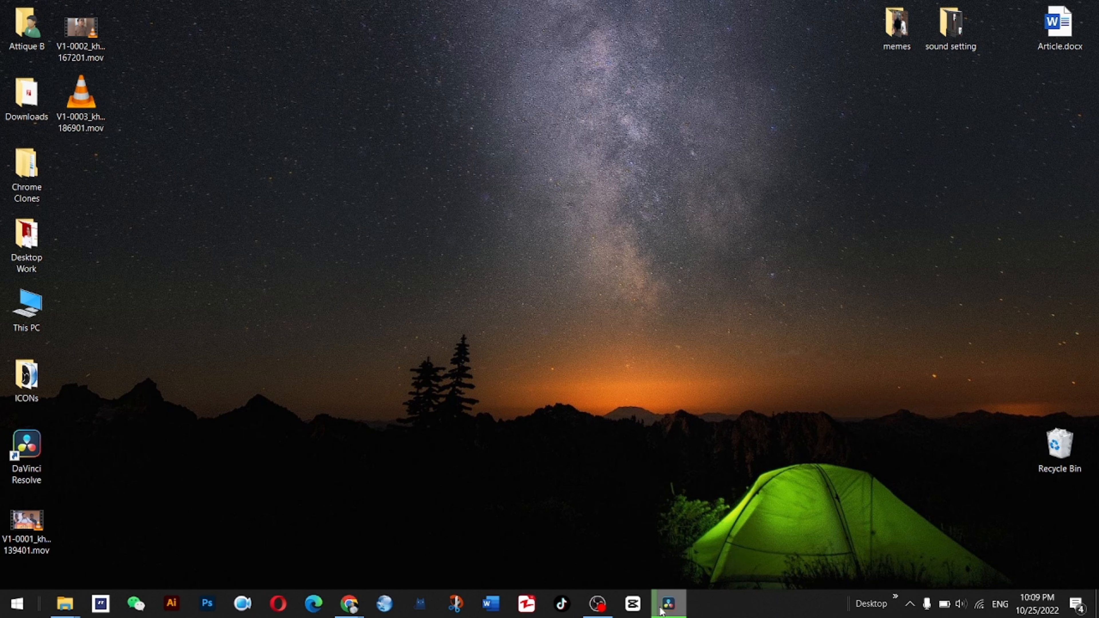
# Step: Drag the V1-0002 and V1-0003 .mov icons into a group near the top centre
pyautogui.click(671, 606)
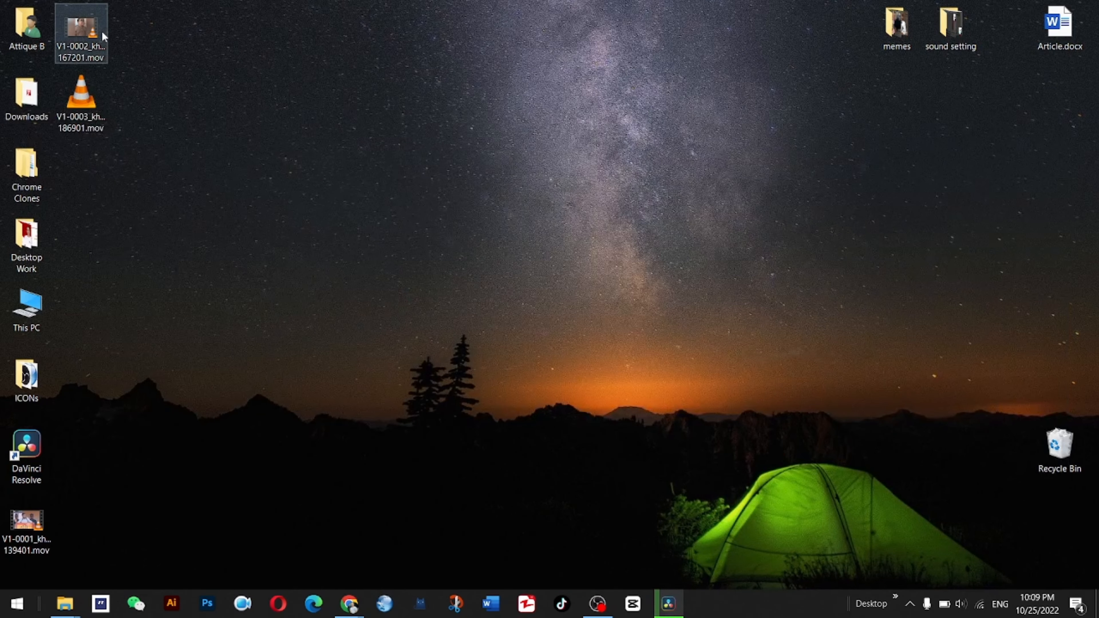
pyautogui.moveTo(81, 34); pyautogui.dragTo(406, 106)
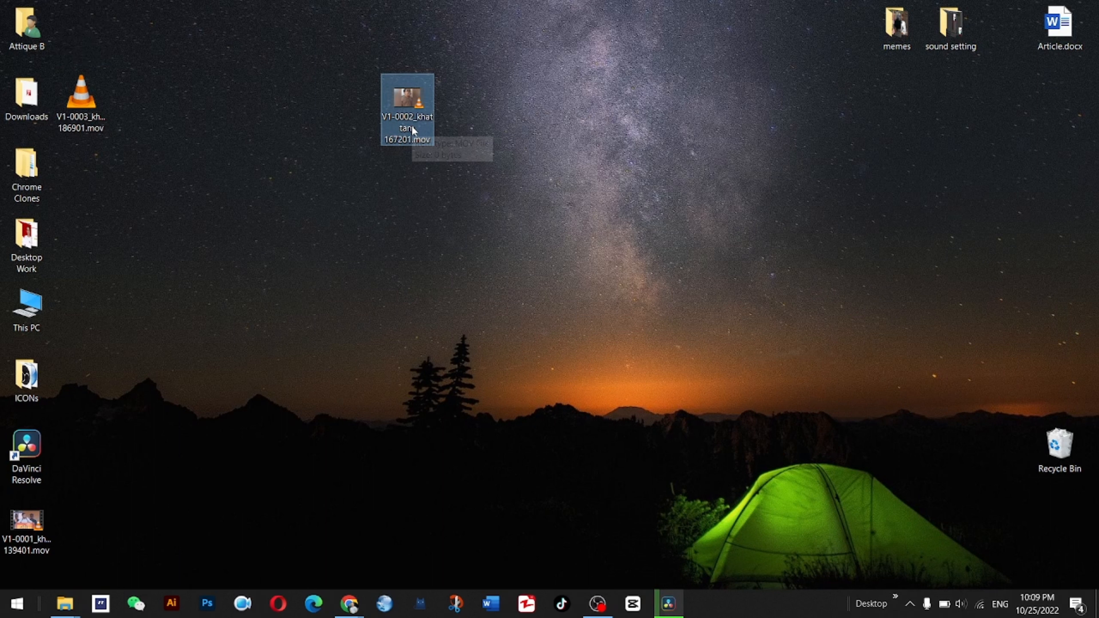
pyautogui.moveTo(133, 143)
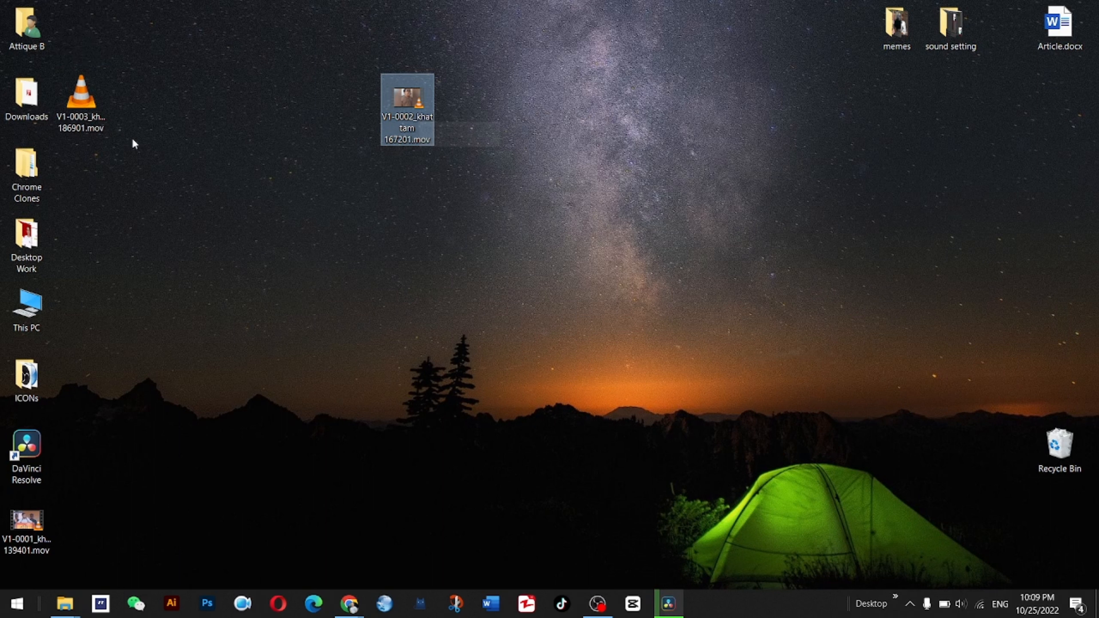
pyautogui.click(82, 96)
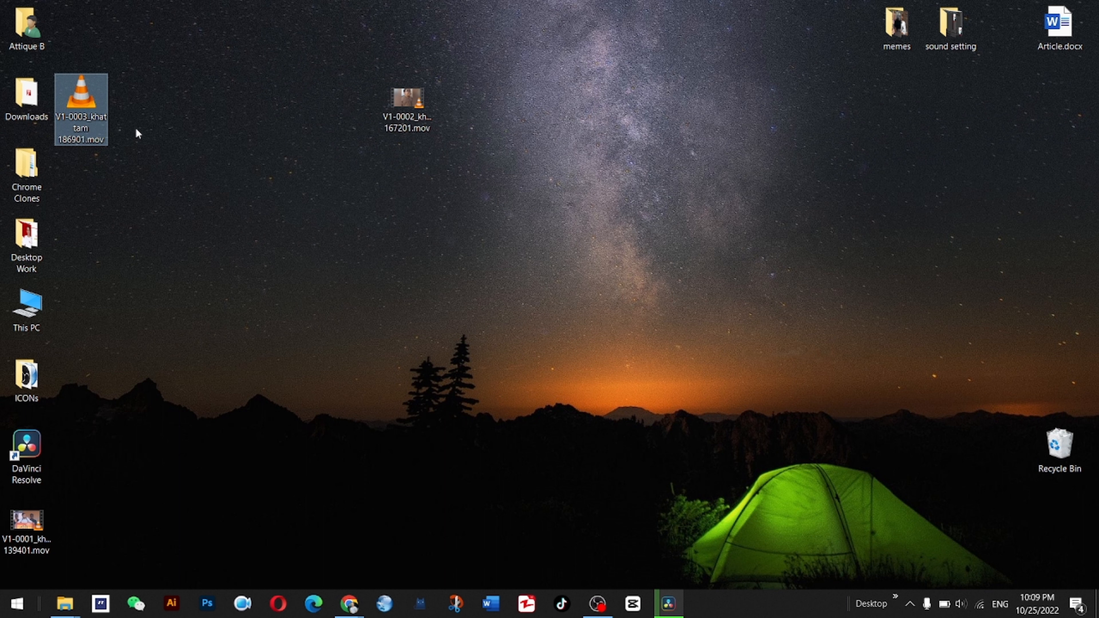
pyautogui.moveTo(181, 359)
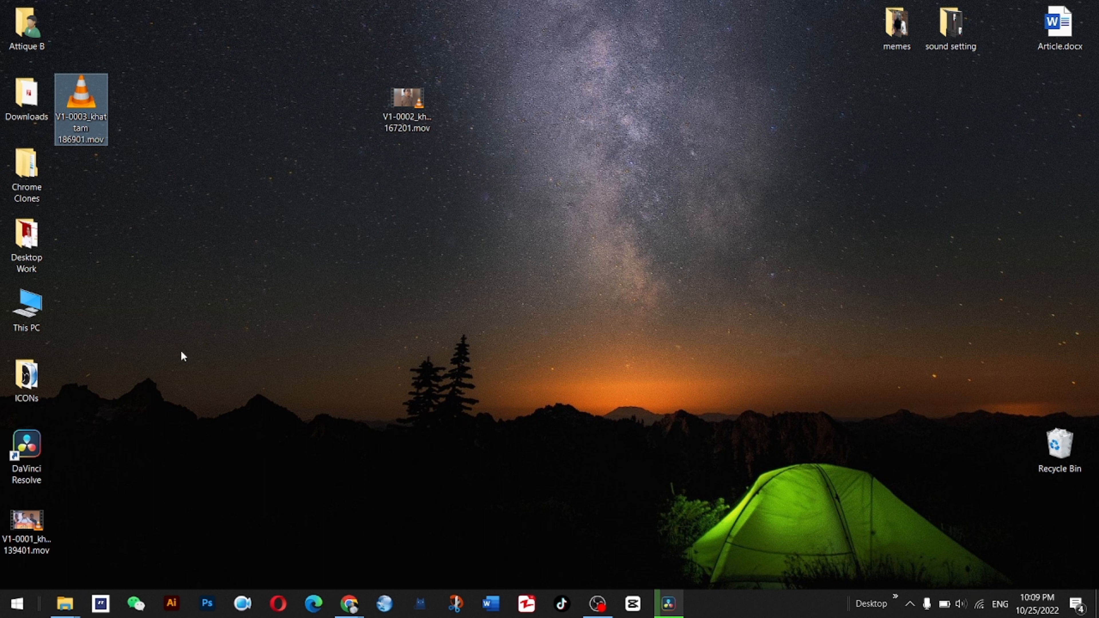
pyautogui.moveTo(691, 465)
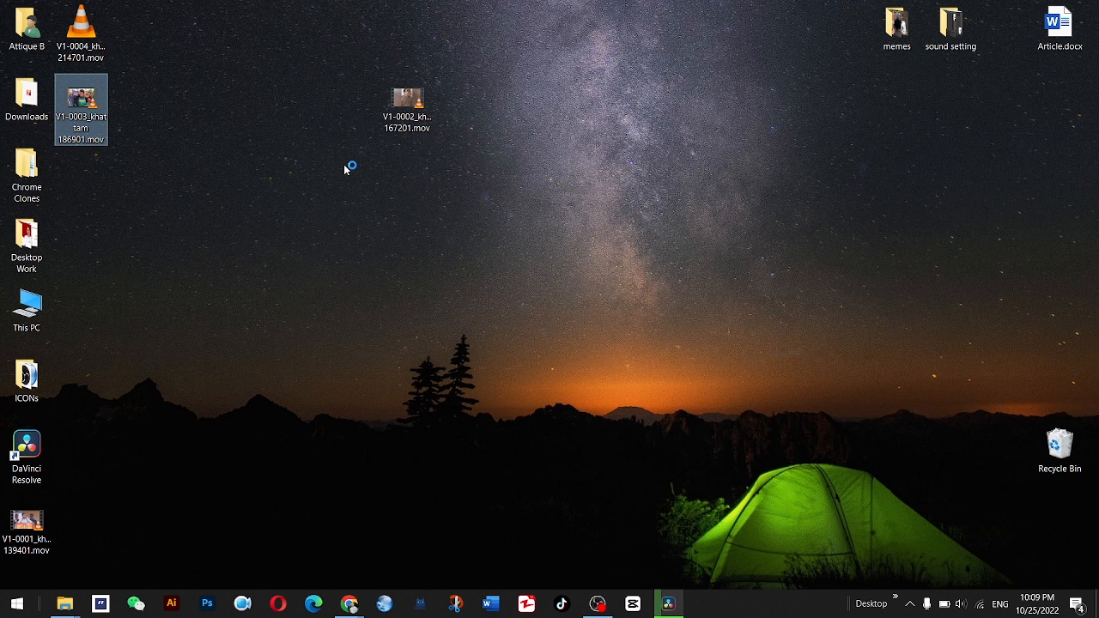
pyautogui.doubleClick(82, 100)
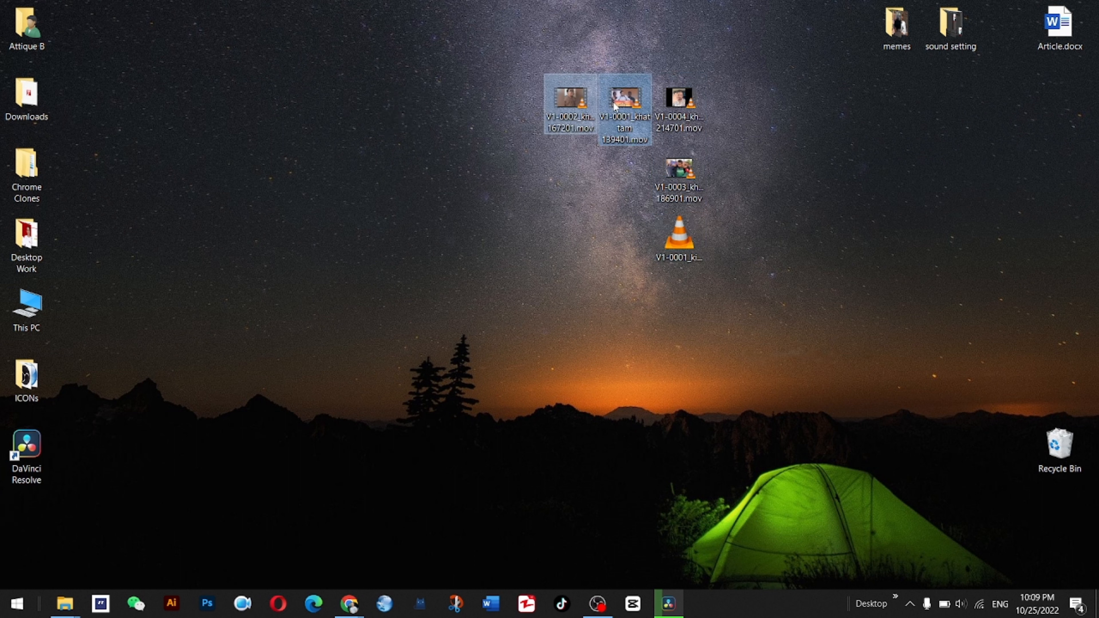
pyautogui.moveTo(617, 108)
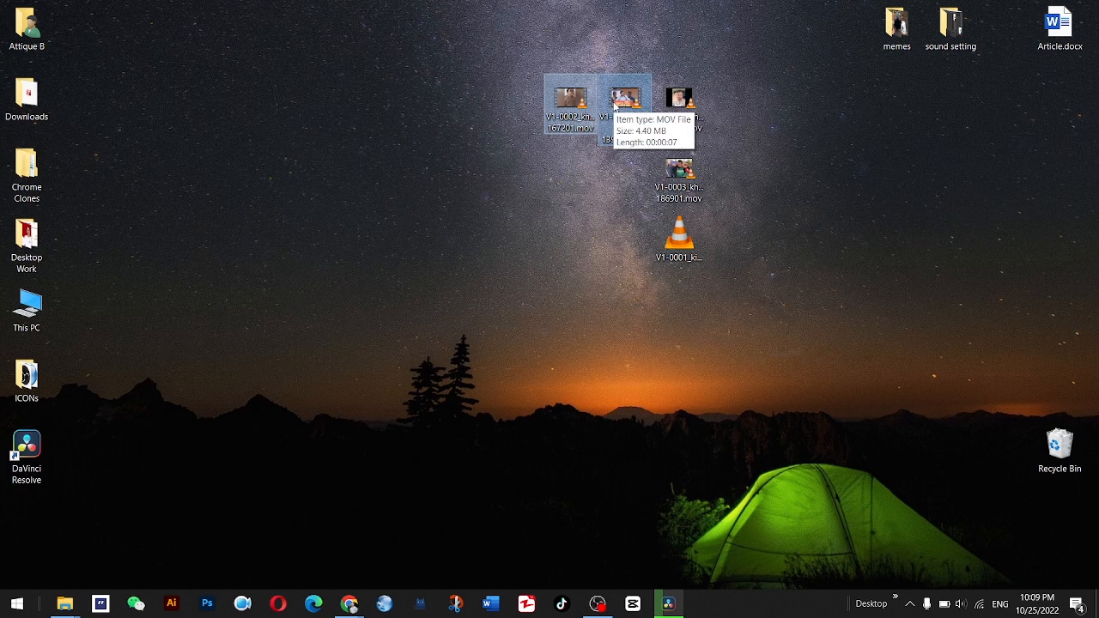